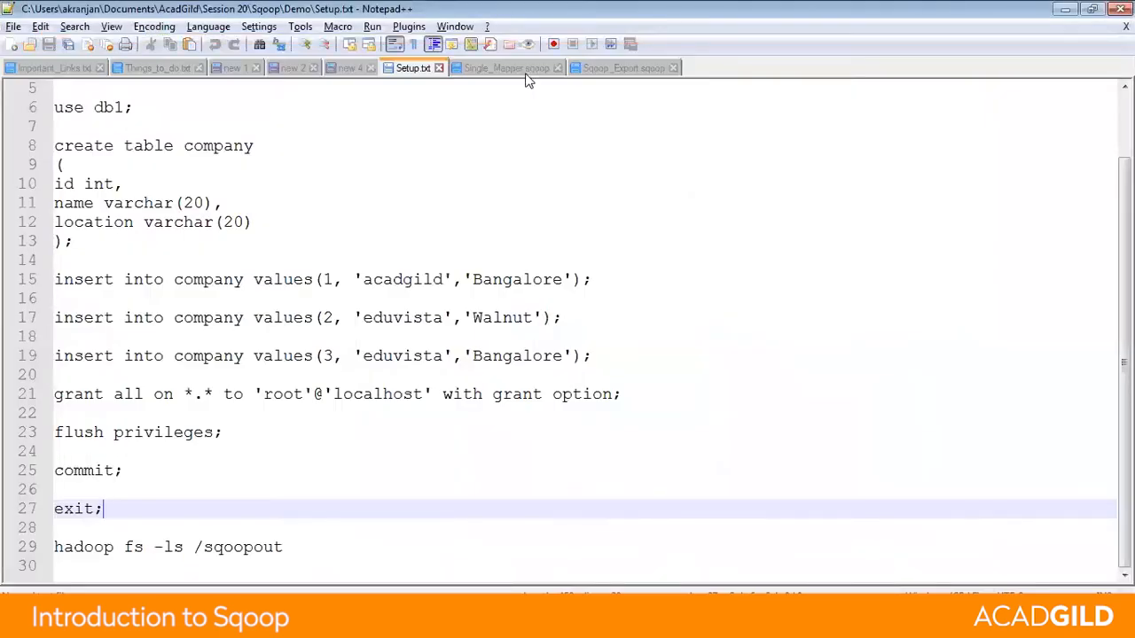
Step: Review the import command's JDBC connection string: mysql on localhost, database db1
left_click(506, 67)
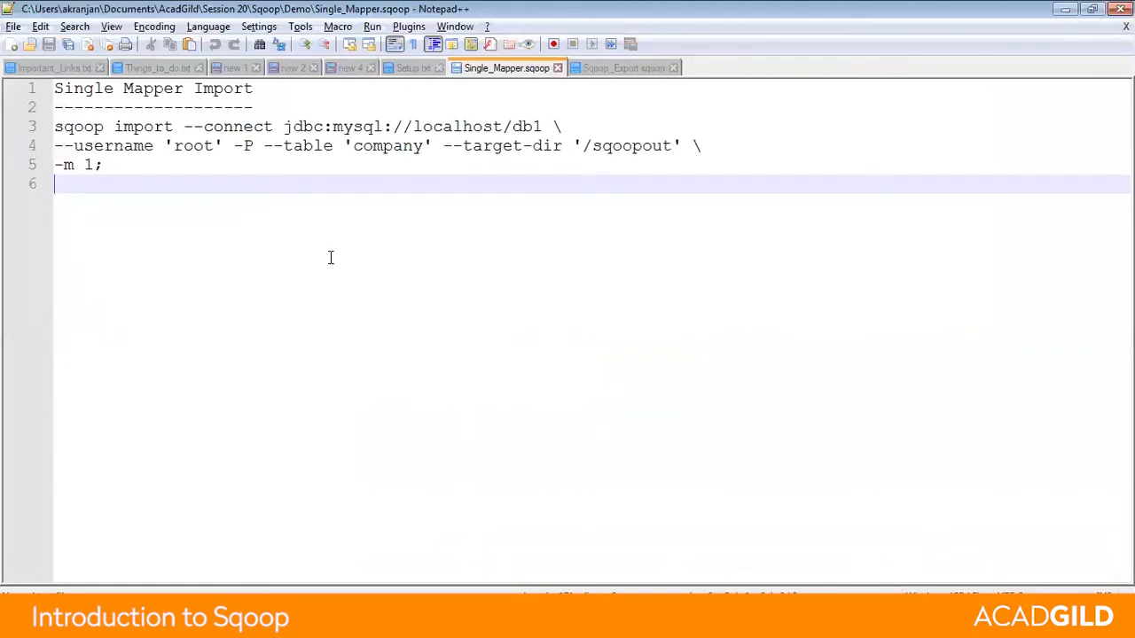
double_click(142, 126)
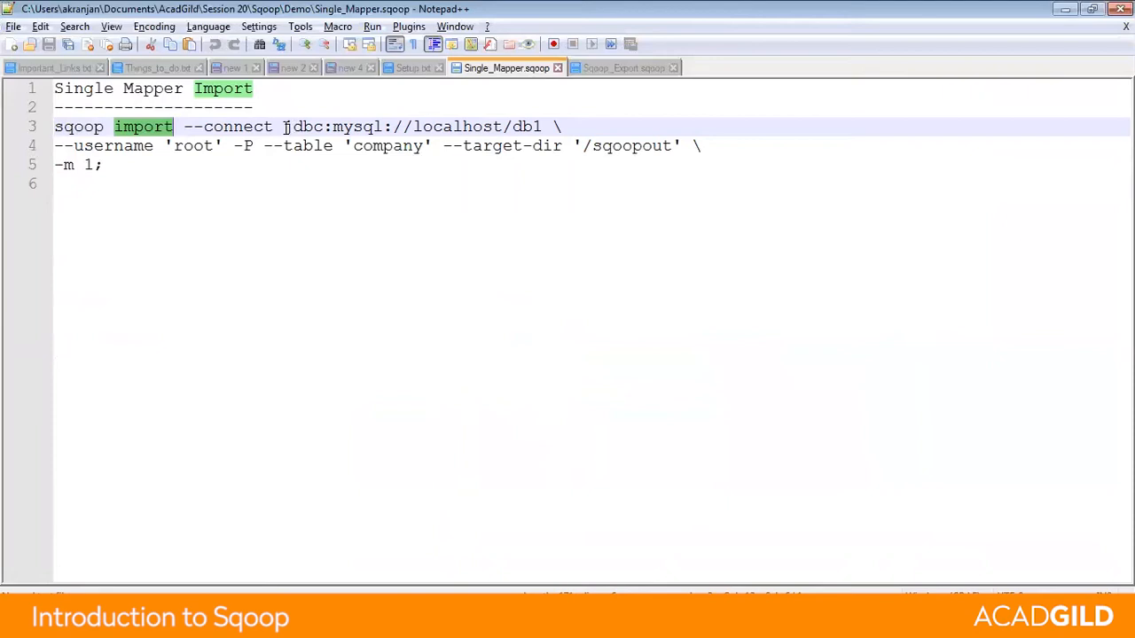
double_click(353, 126)
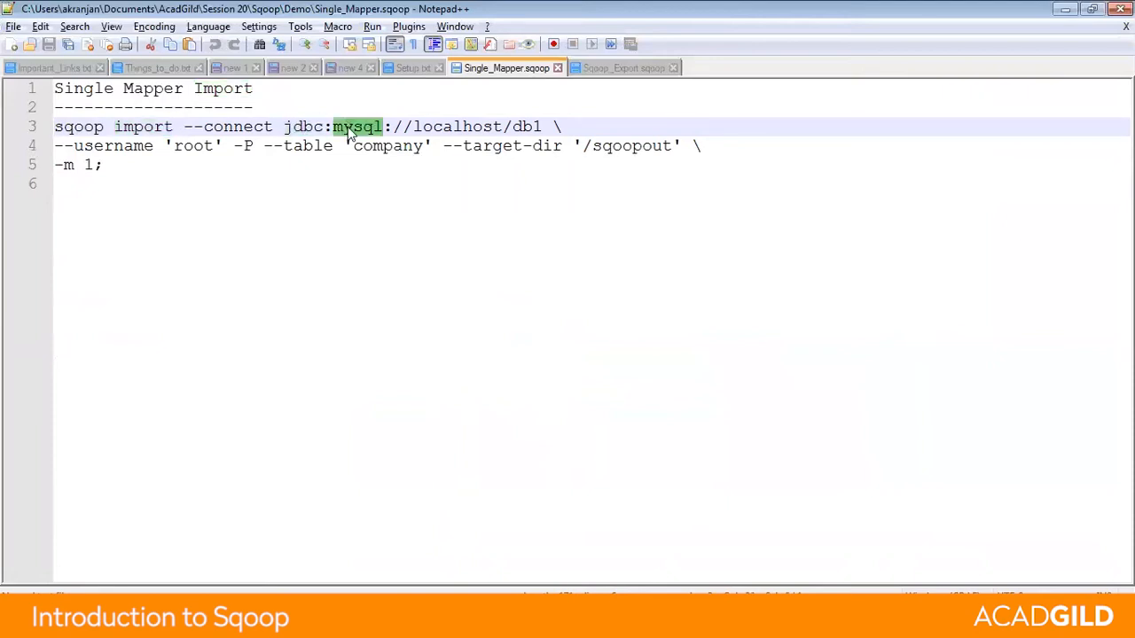
double_click(456, 126)
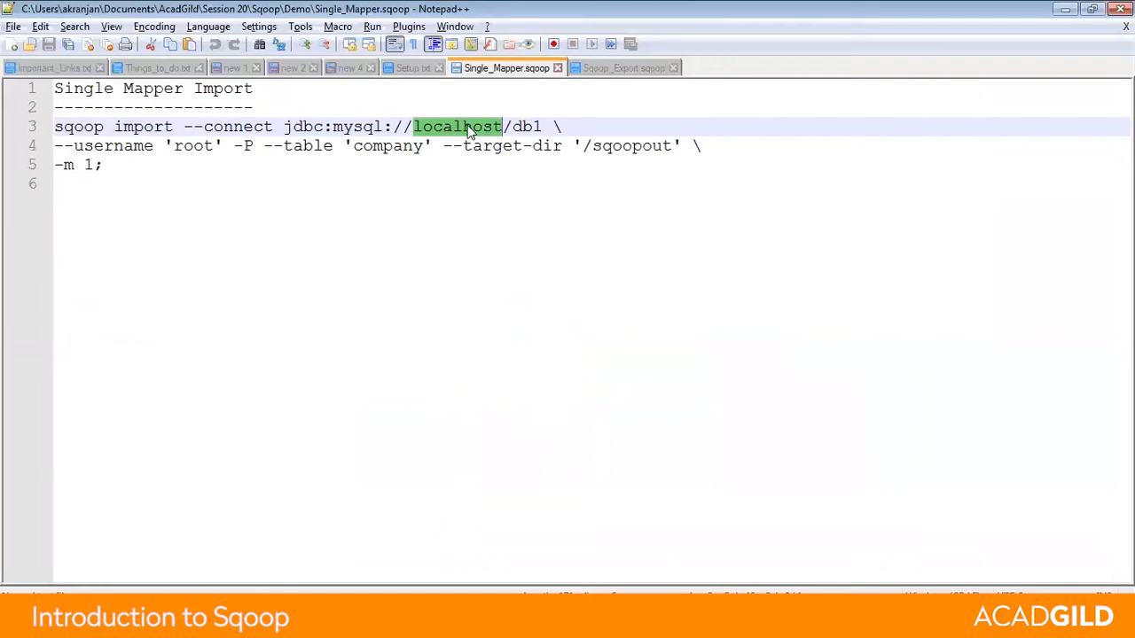
double_click(527, 126)
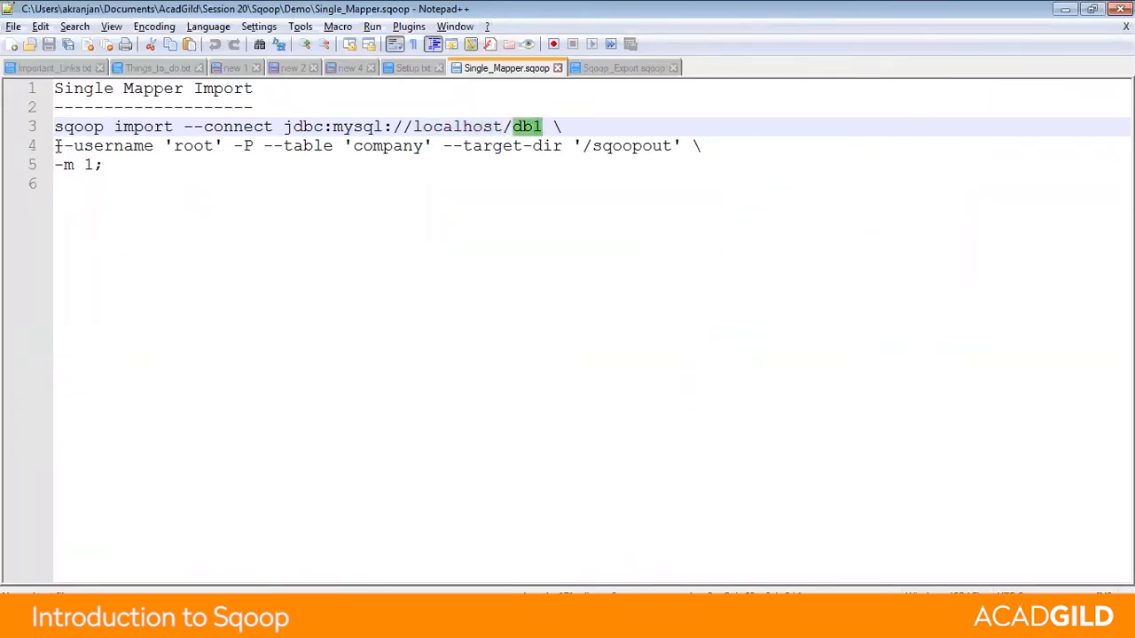
Step: Highlight the --table 'company' option and the single-mapper -m 1 option
left_click(255, 146)
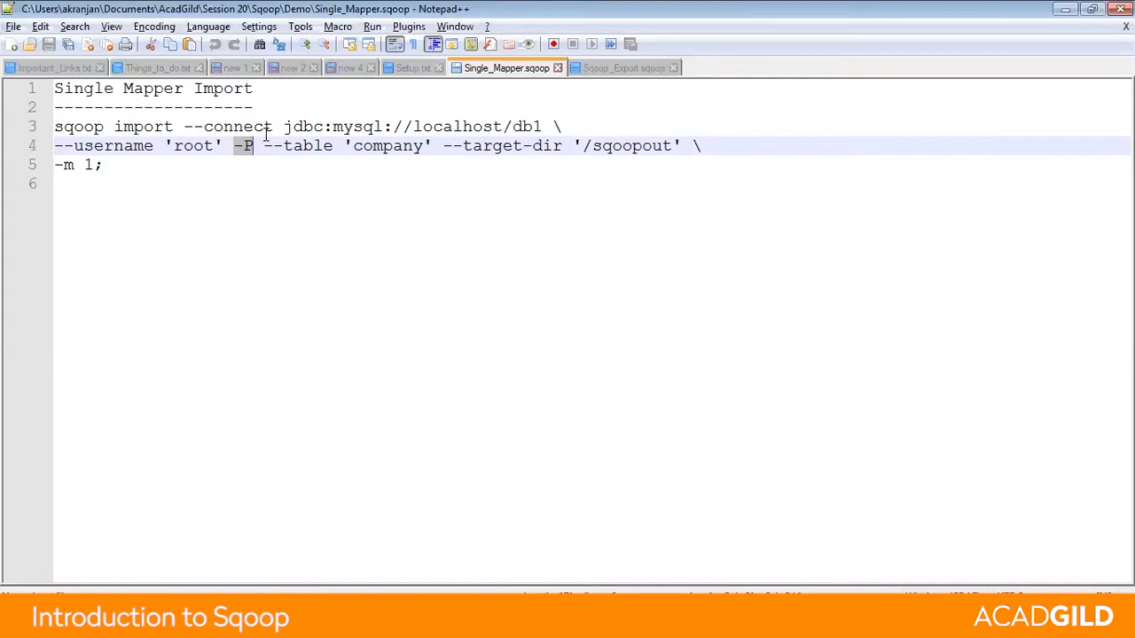
left_click_drag(262, 145, 435, 146)
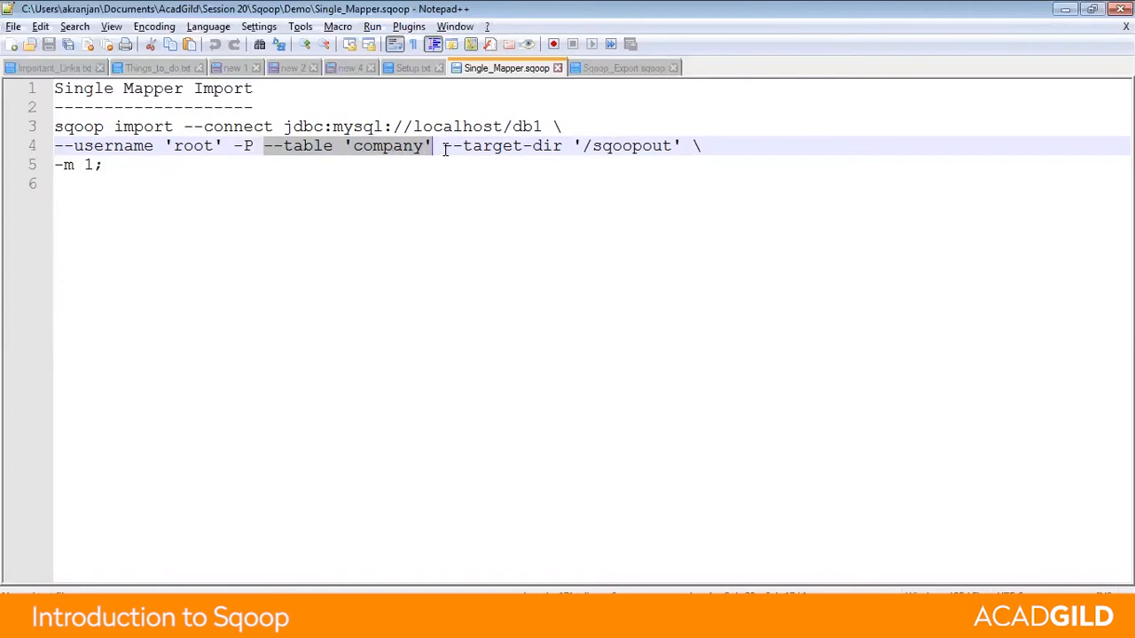
left_click_drag(443, 145, 681, 146)
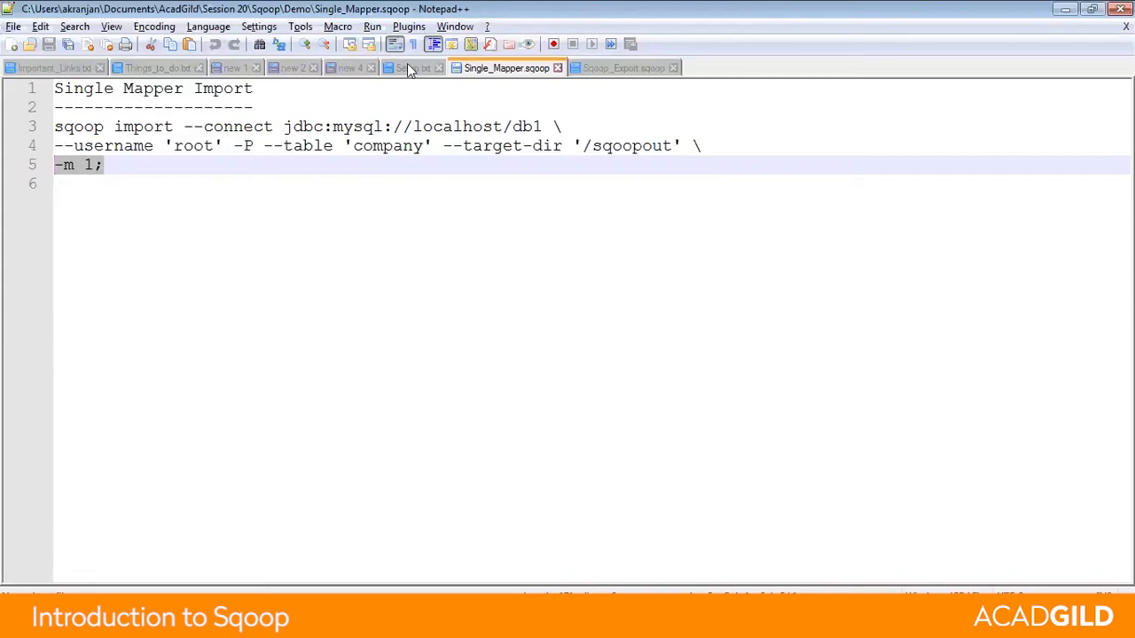
left_click(409, 68)
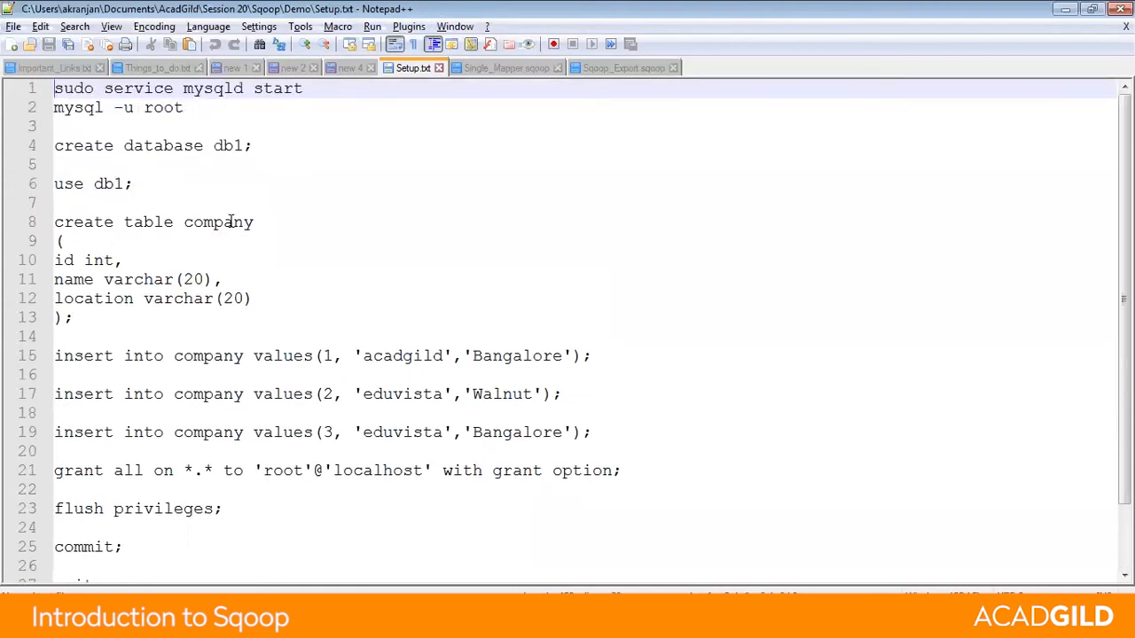
double_click(218, 222)
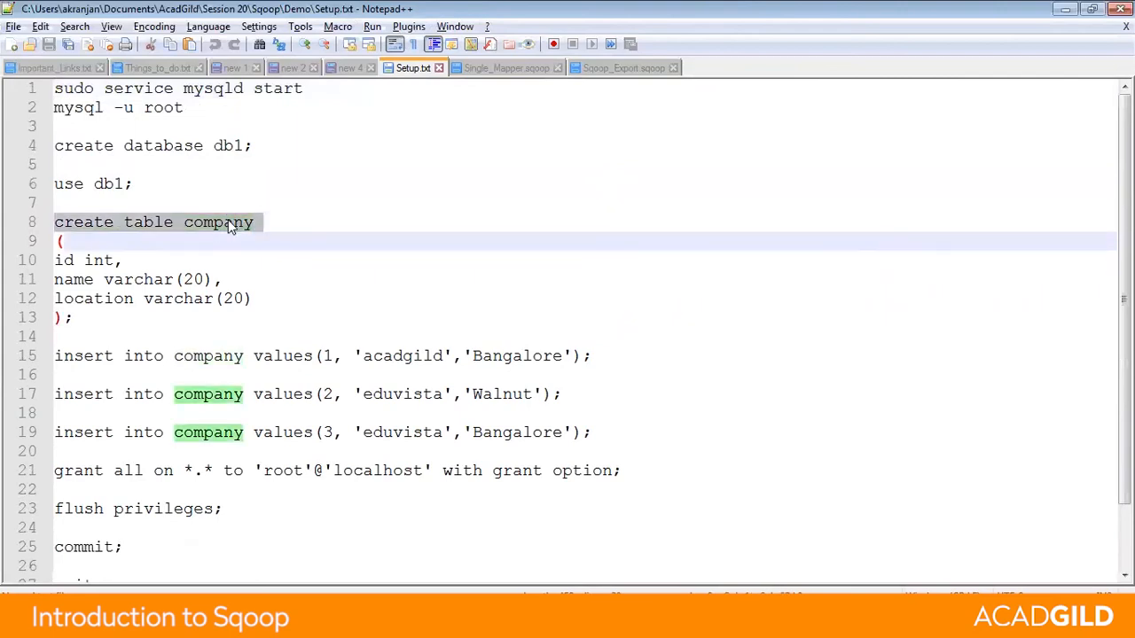
left_click(73, 341)
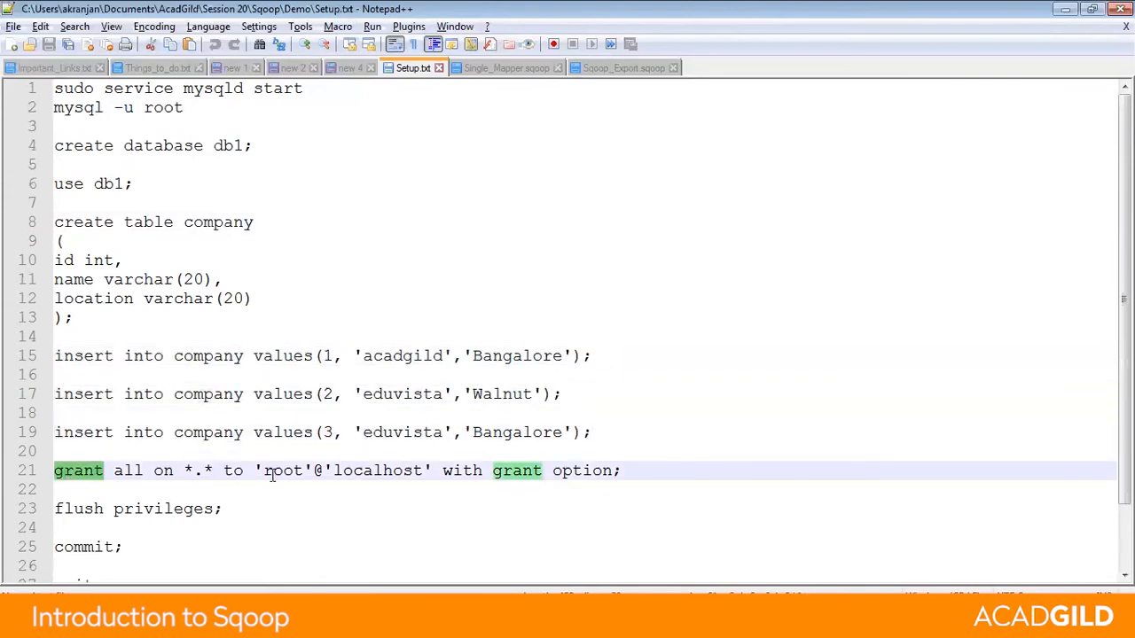
double_click(279, 471)
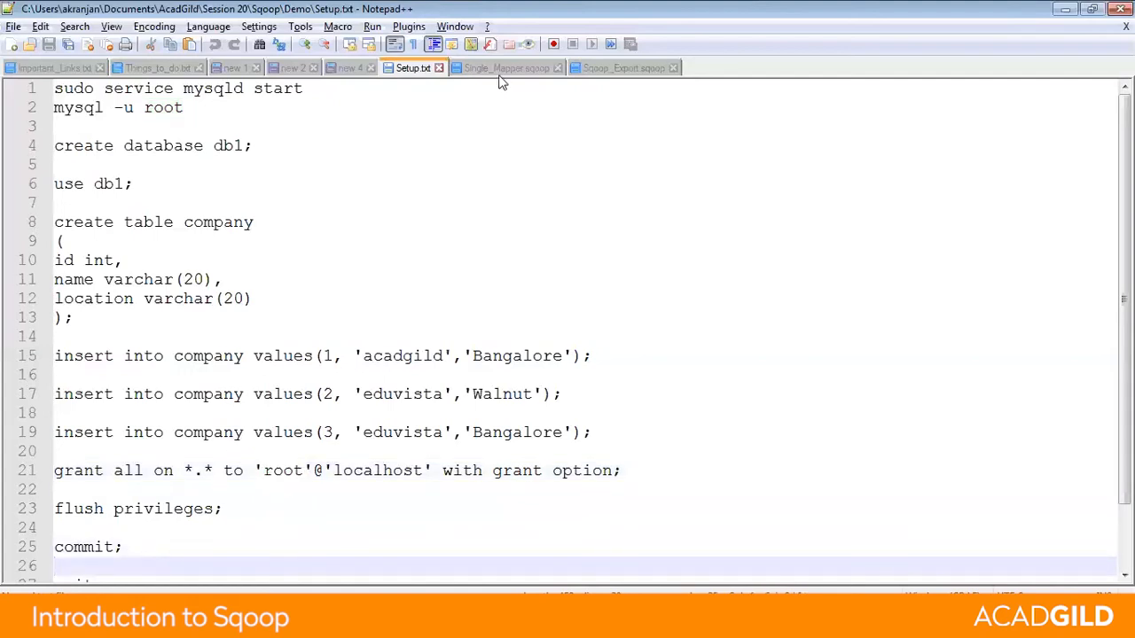
left_click(505, 67)
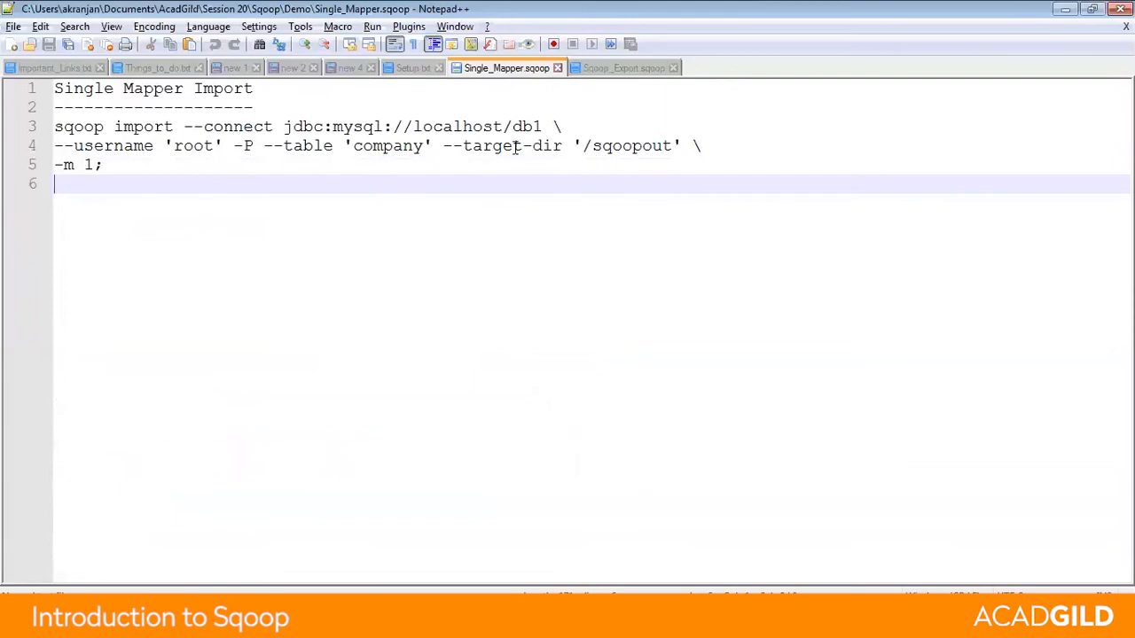
Step: Note the /sqoopout target directory, then select the setup commands in Setup.txt
double_click(631, 146)
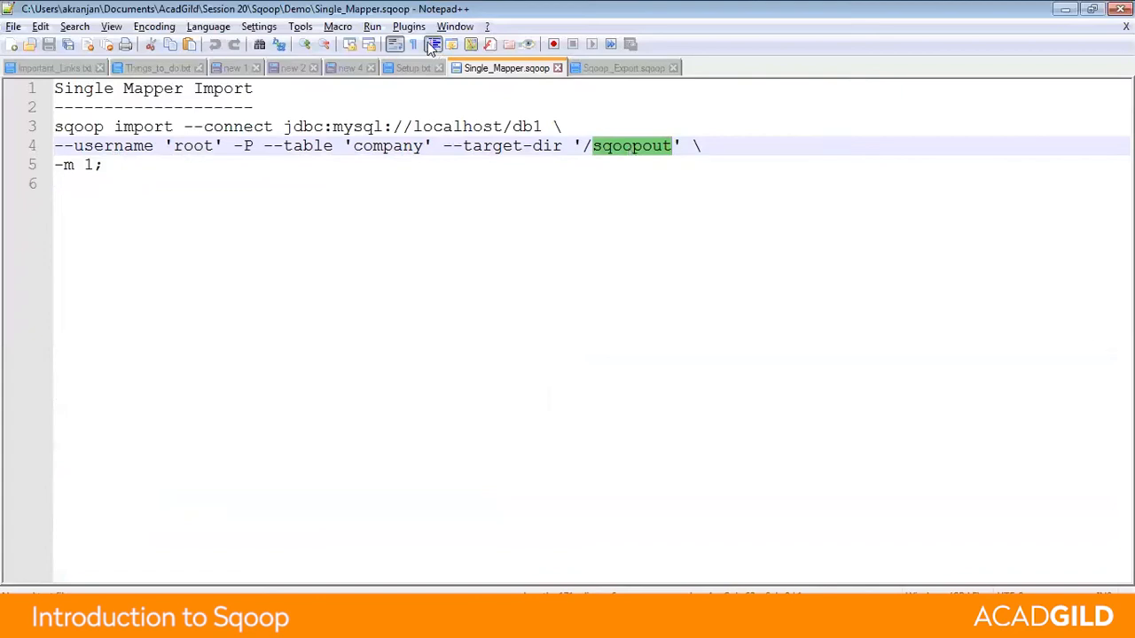
left_click(412, 68)
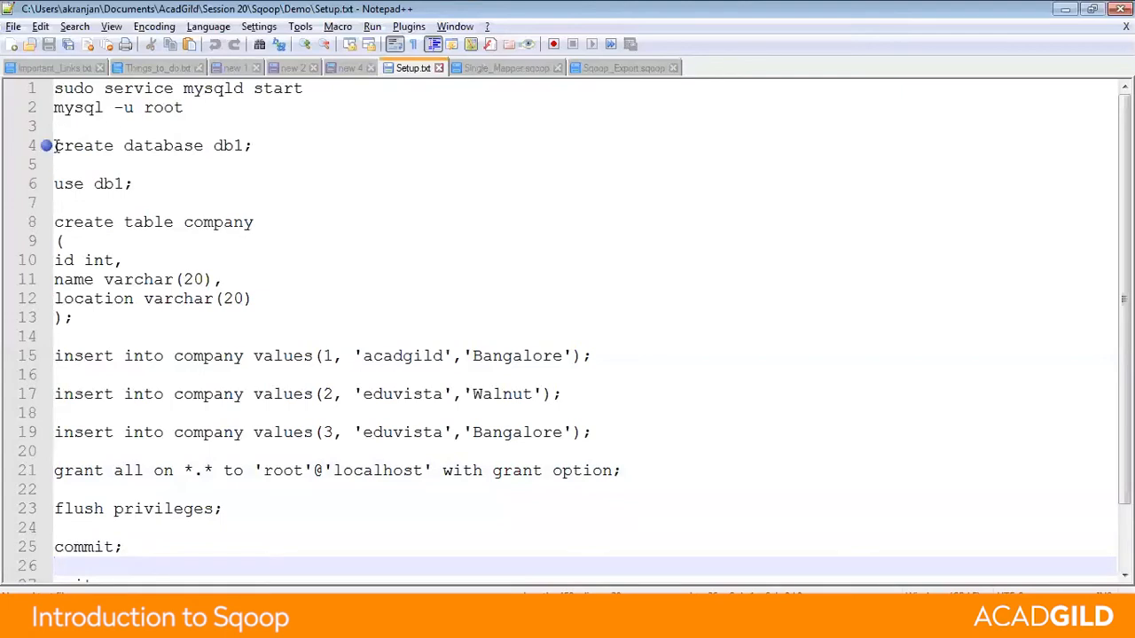
left_click_drag(54, 145, 138, 489)
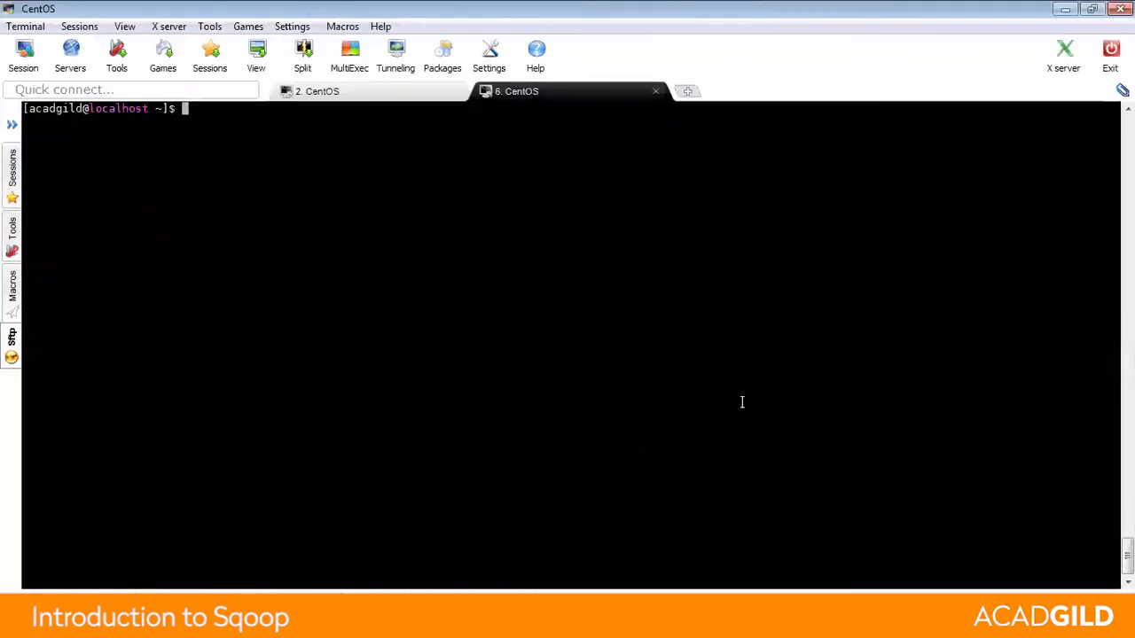
Step: Run sudo service mysqld start in the CentOS terminal
type("sudo")
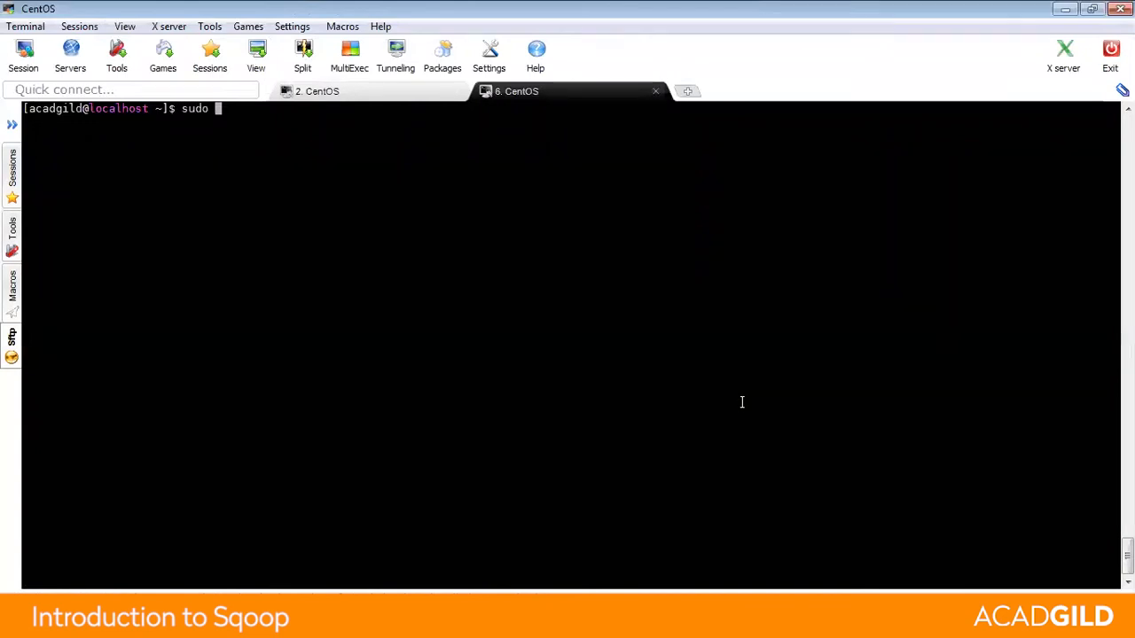
type("mysql")
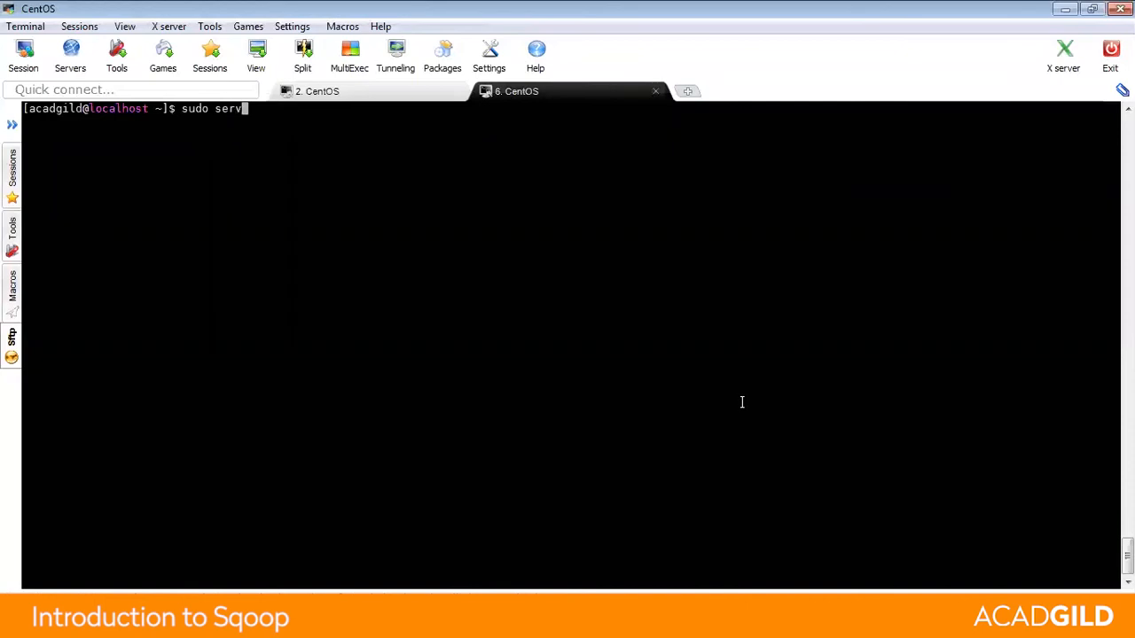
type("ice mysql")
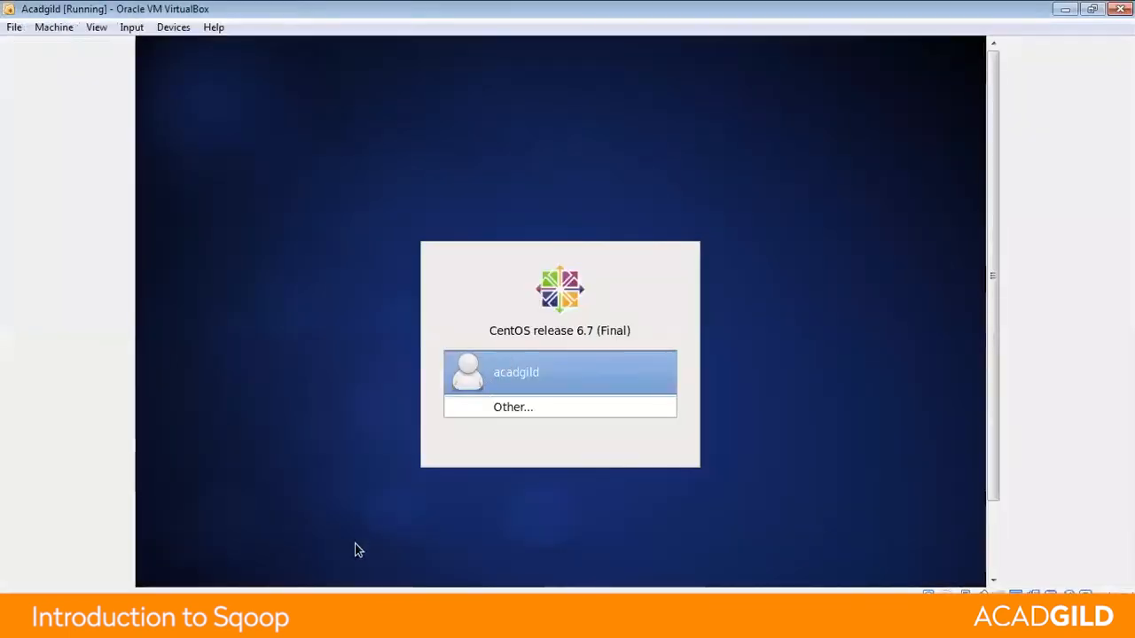
mouse_move(976, 194)
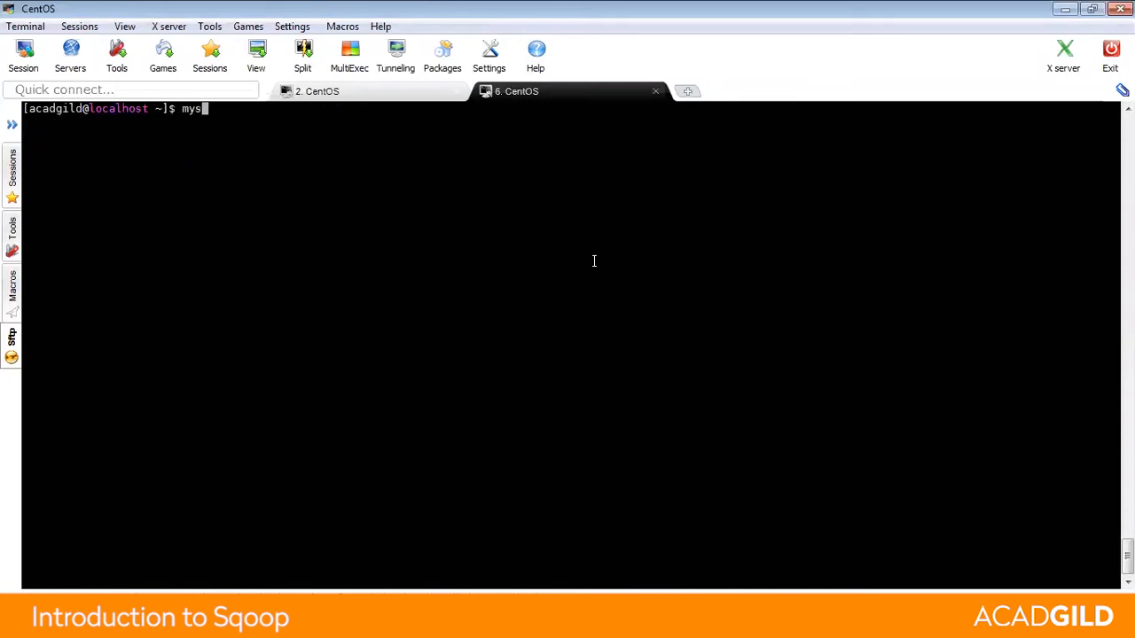
Step: Log in with mysql -u root, paste the Setup.txt SQL to build db1 and company, then exit
type("ql -u root")
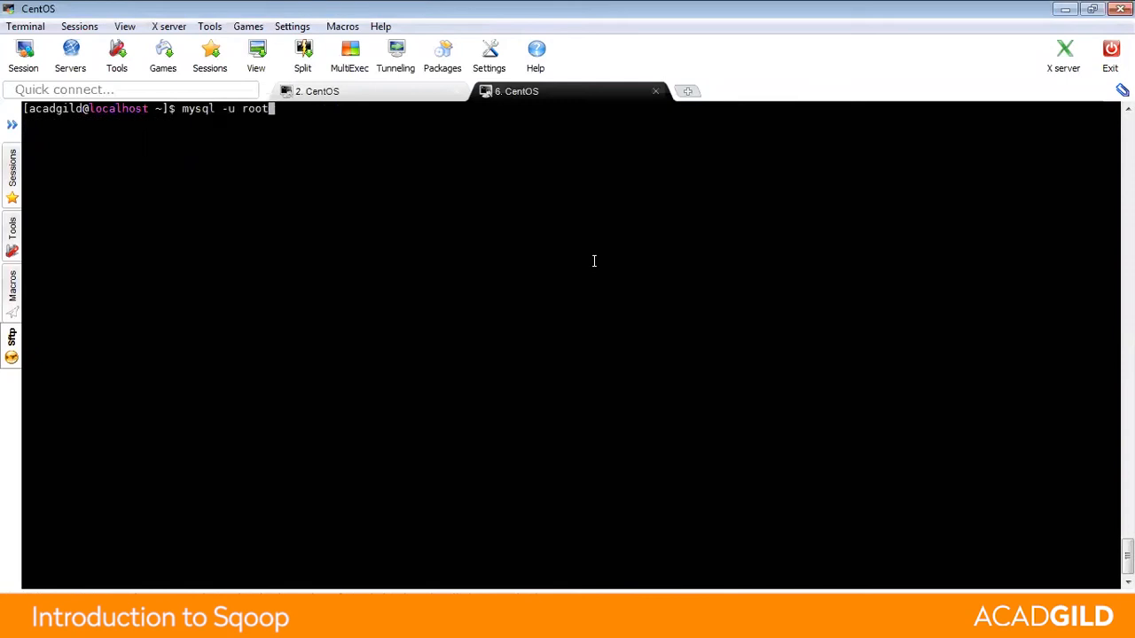
right_click(594, 266)
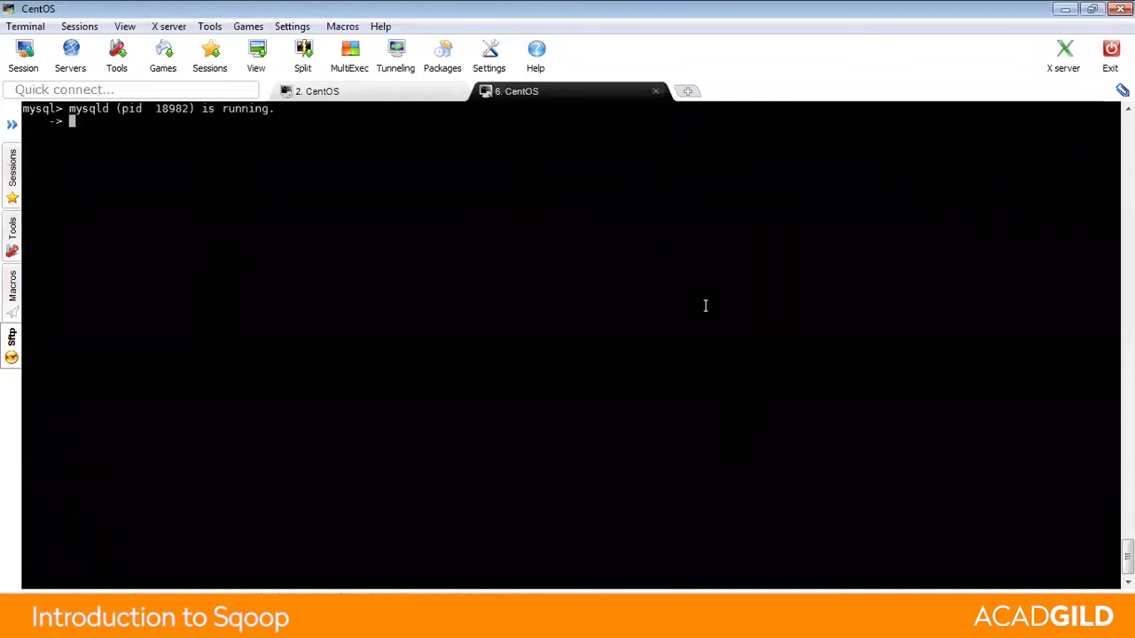
type(";")
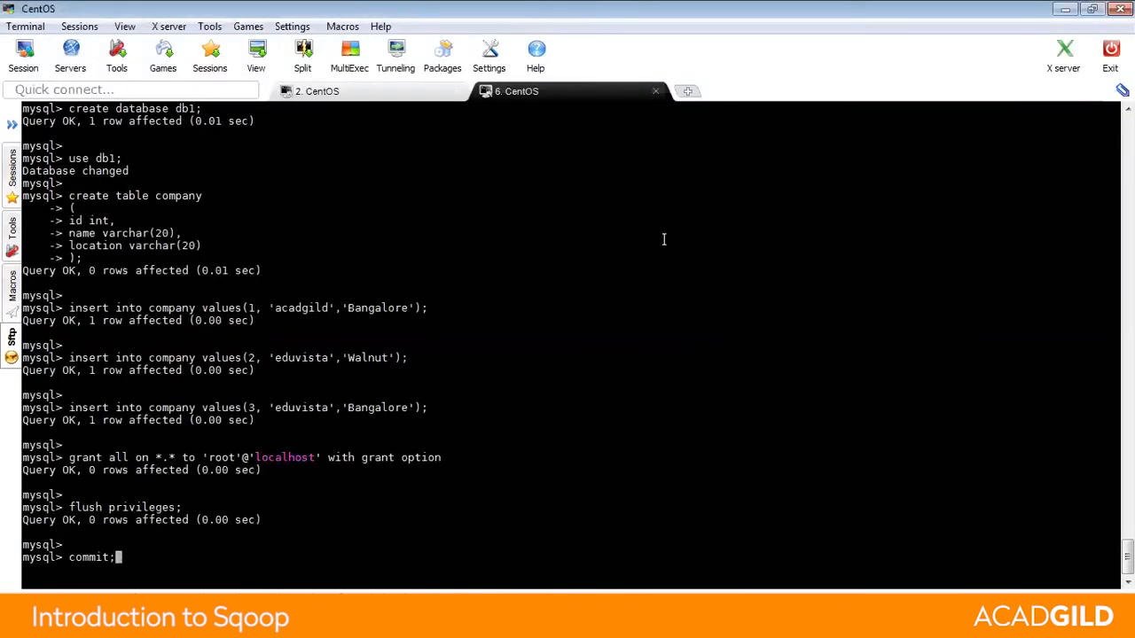
type("exi")
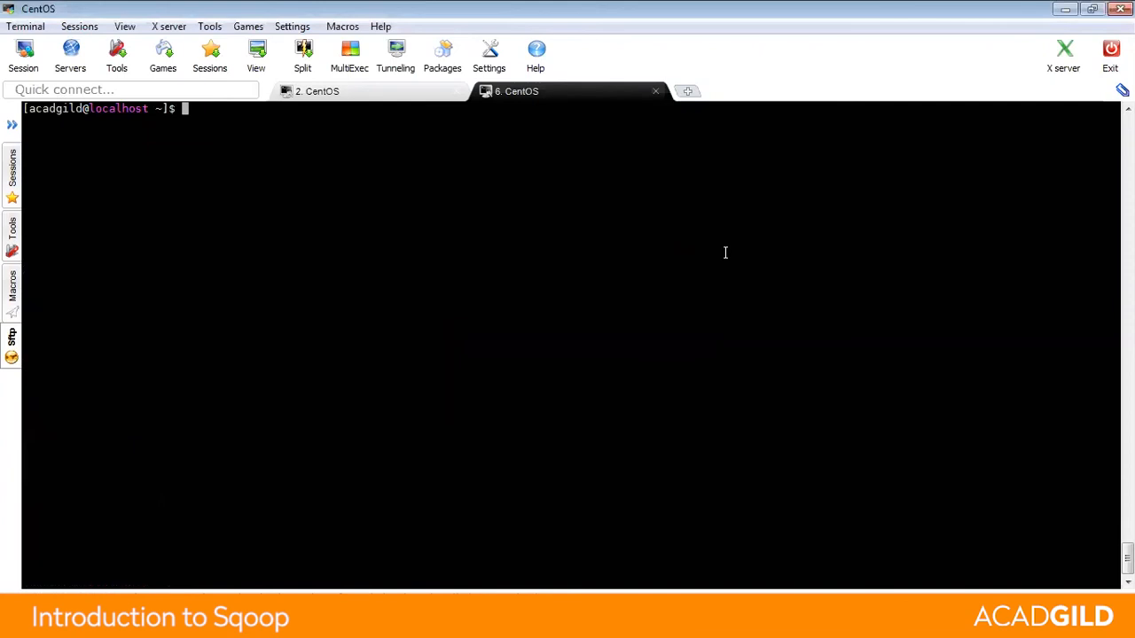
Step: Reconnect to MySQL, use db1 and run select * from company to see its three rows
type("mysql -u root")
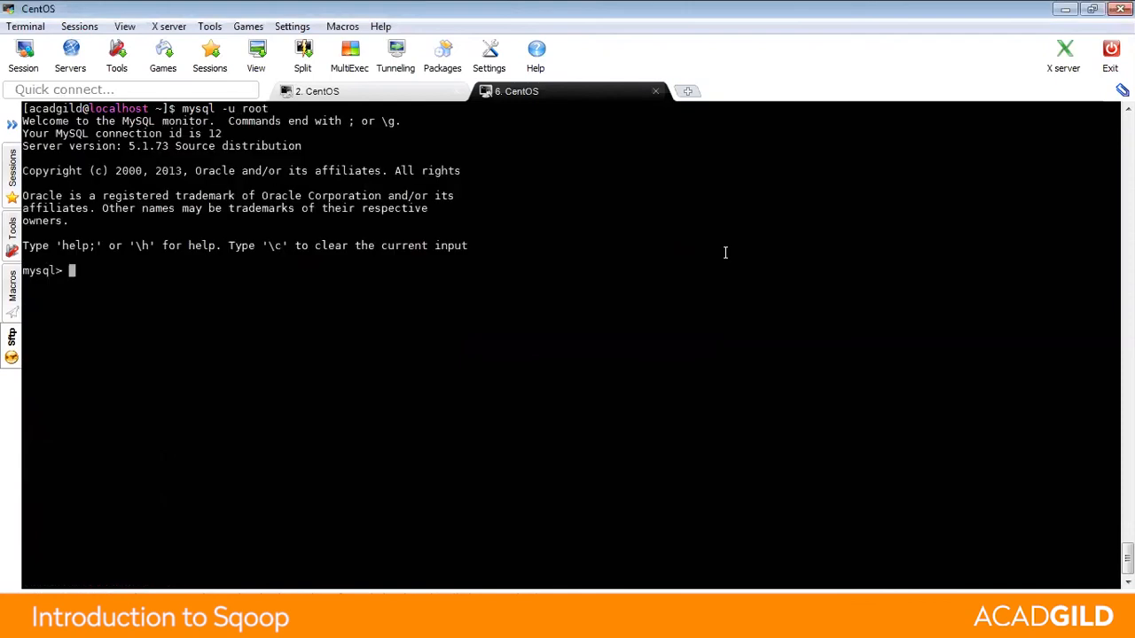
type("use db1;")
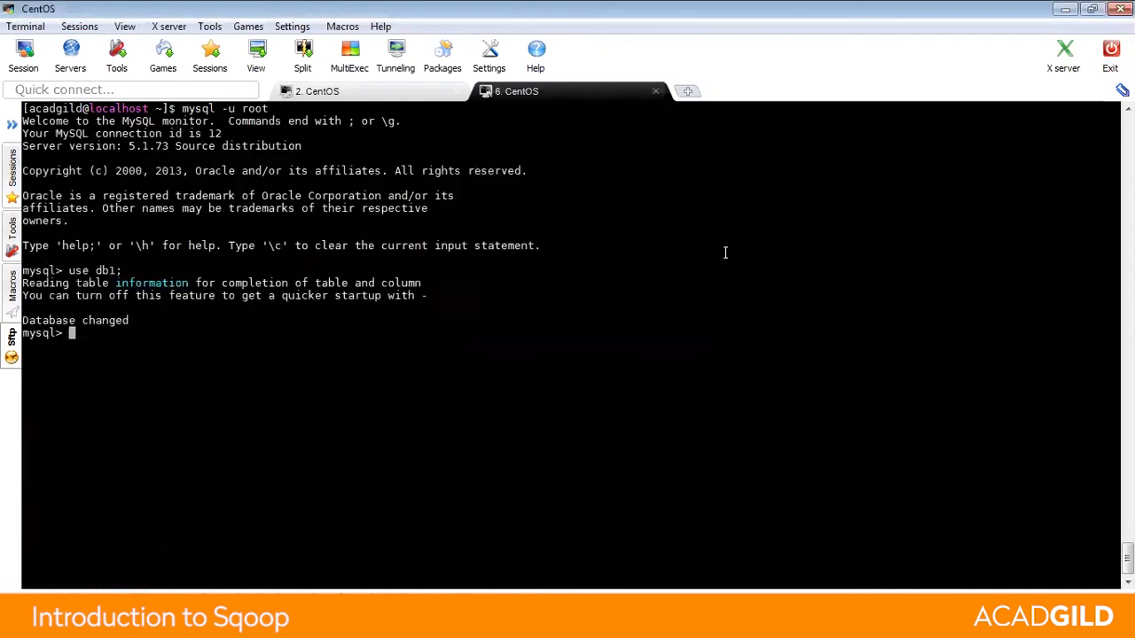
type("select *")
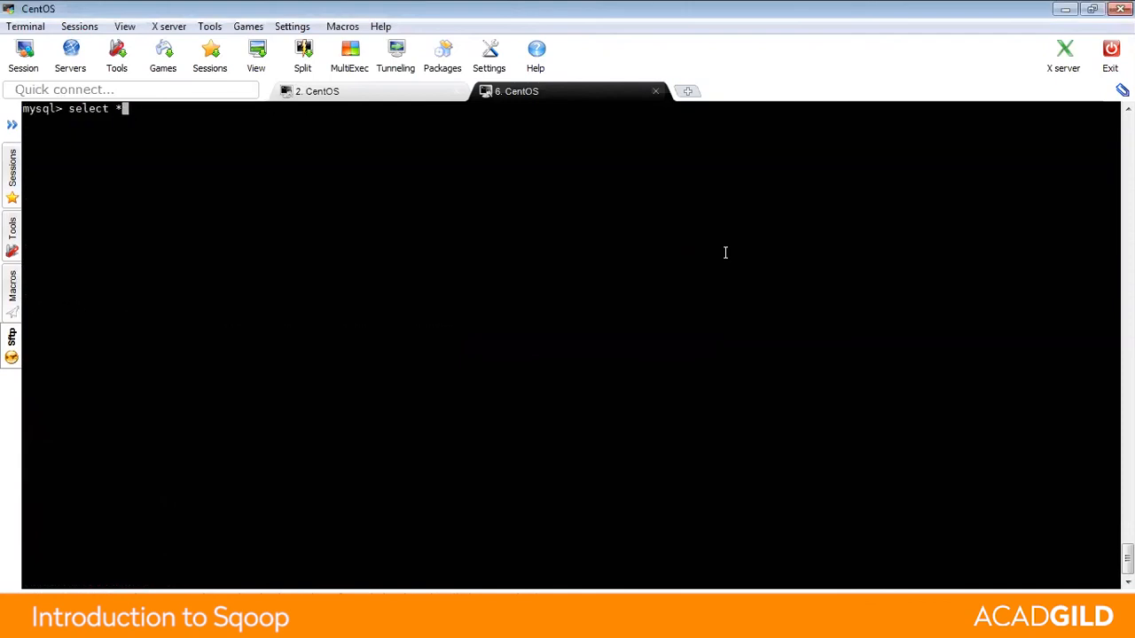
type("from company;")
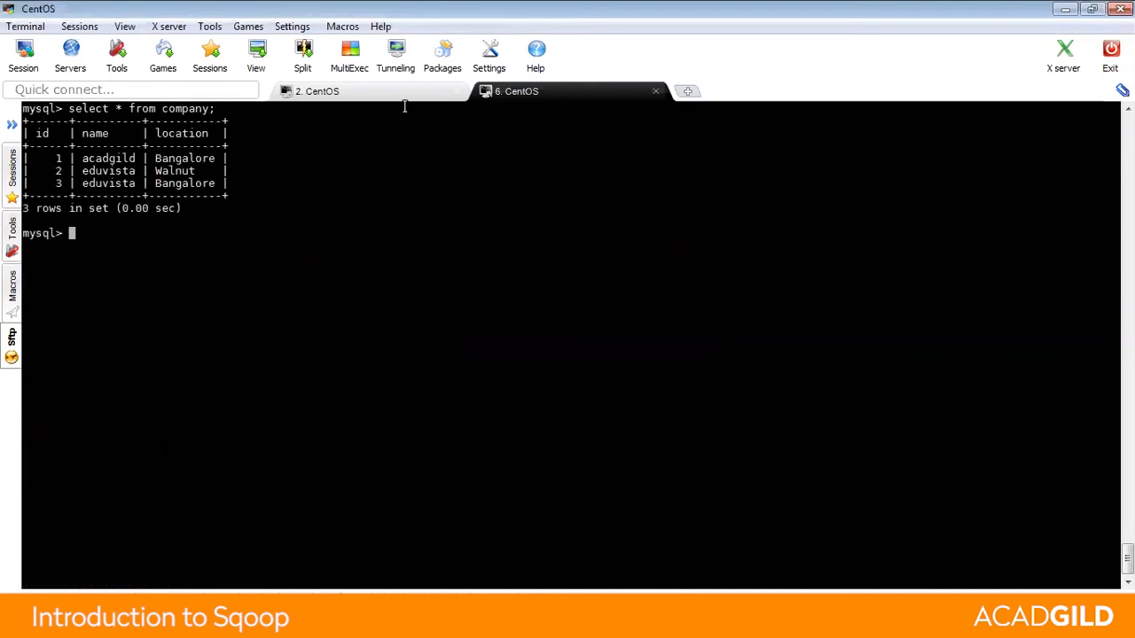
left_click(317, 90)
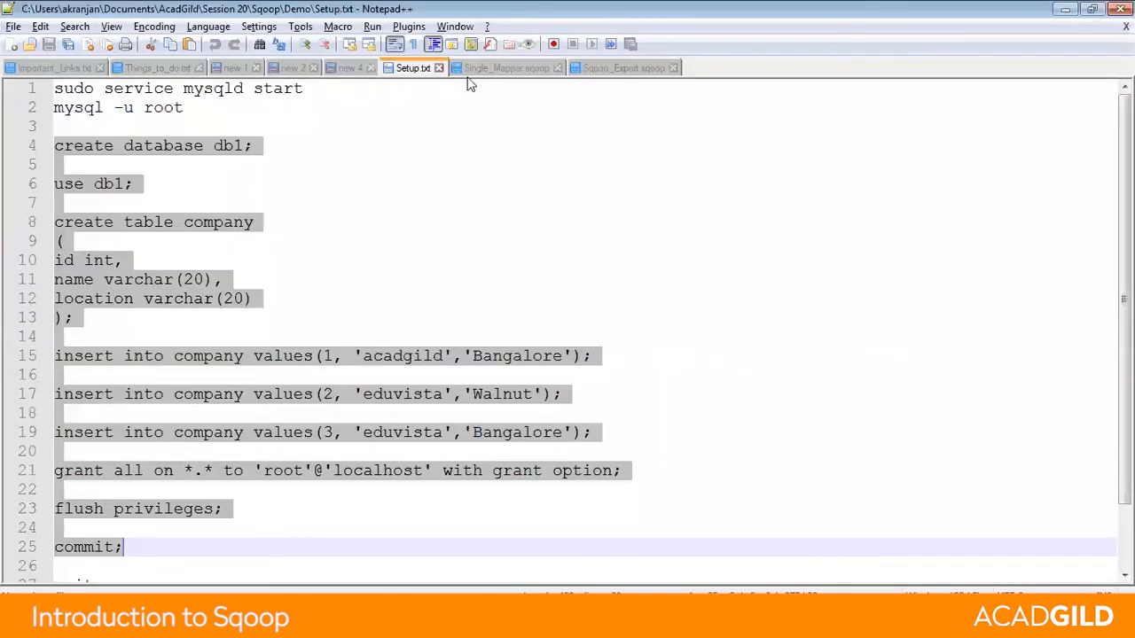
Step: Copy the sqoop import command from Single_Mapper.sqoop and run it in the CentOS shell
left_click(506, 67)
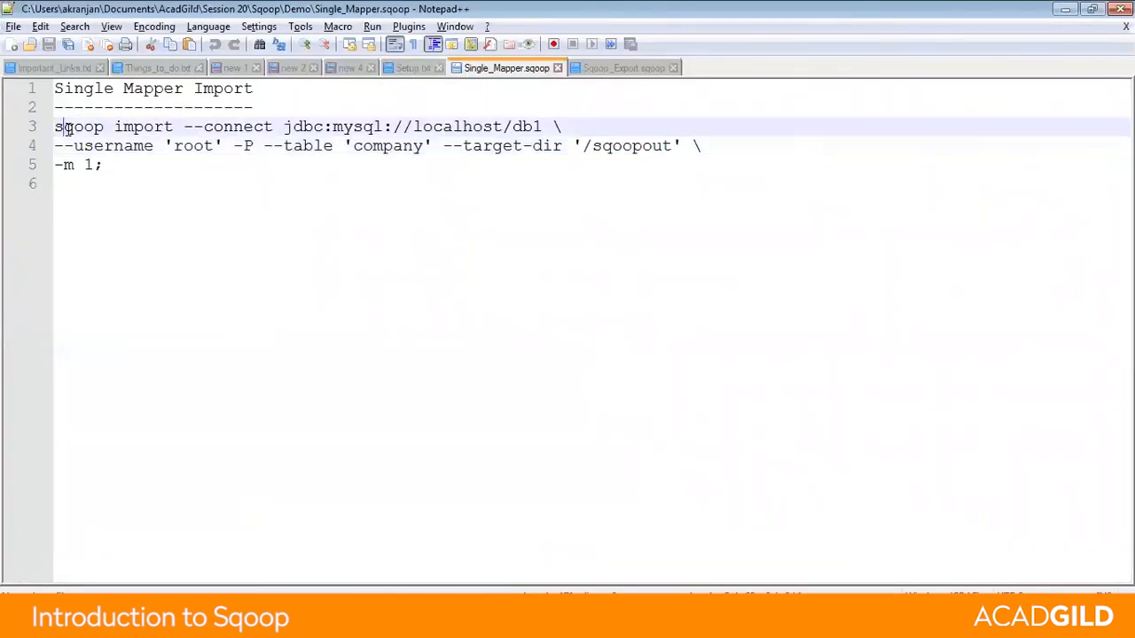
left_click_drag(55, 126, 103, 163)
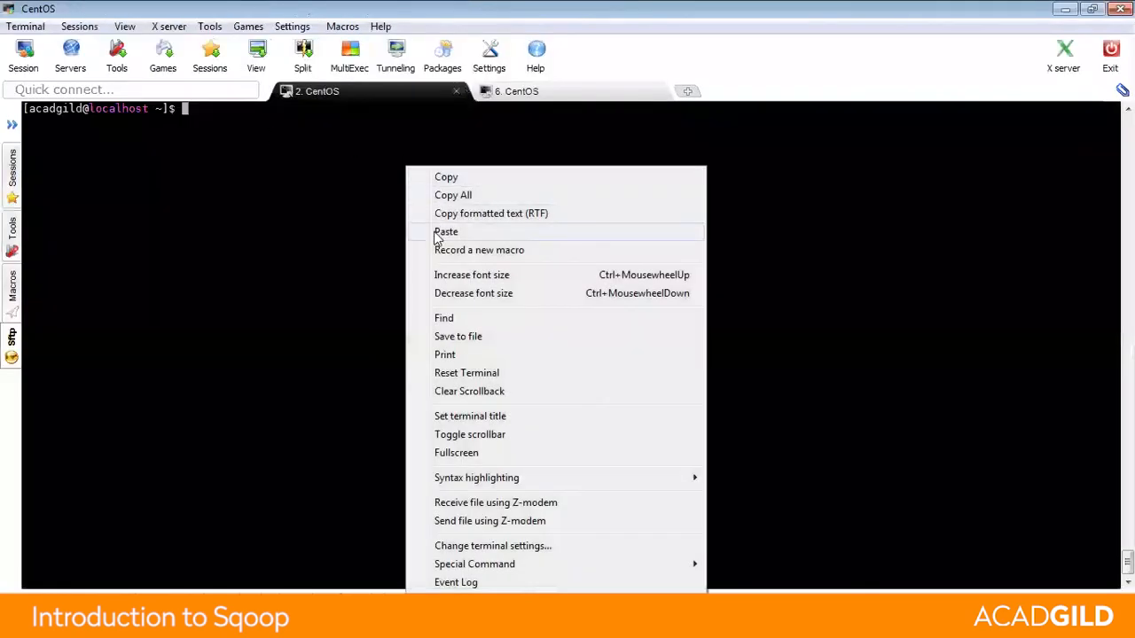
left_click(447, 231)
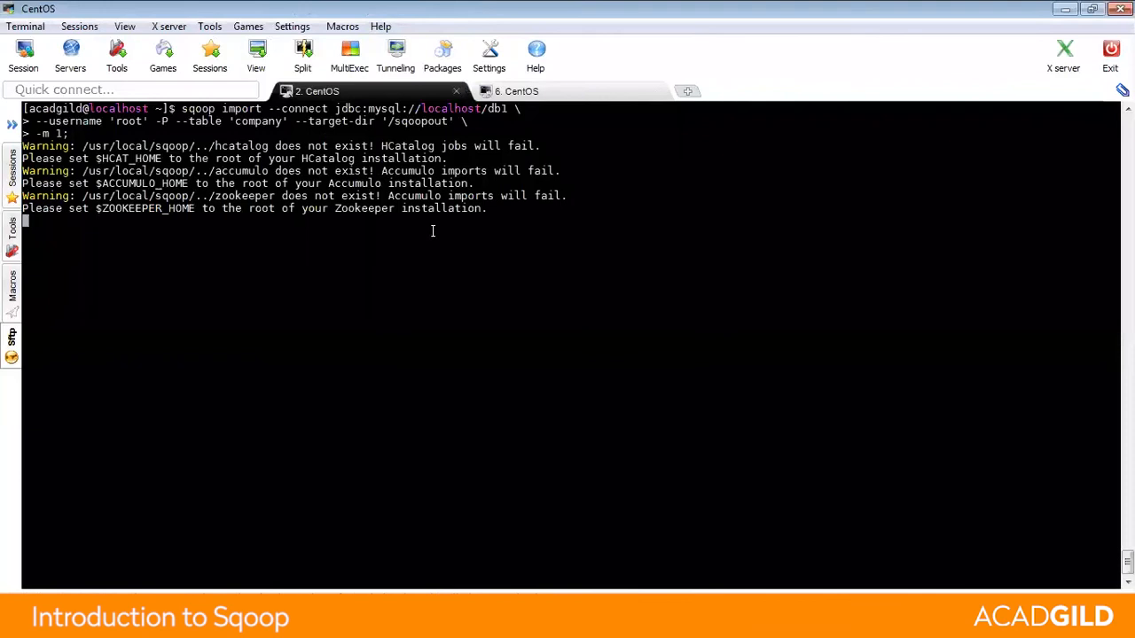
key("Return")
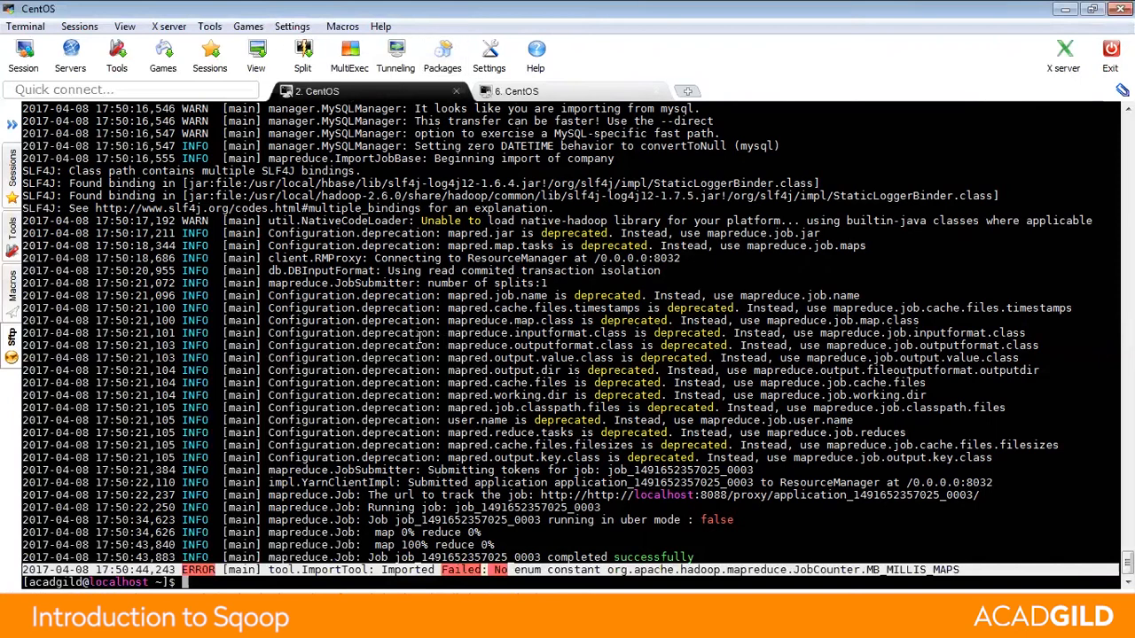
mouse_move(497, 554)
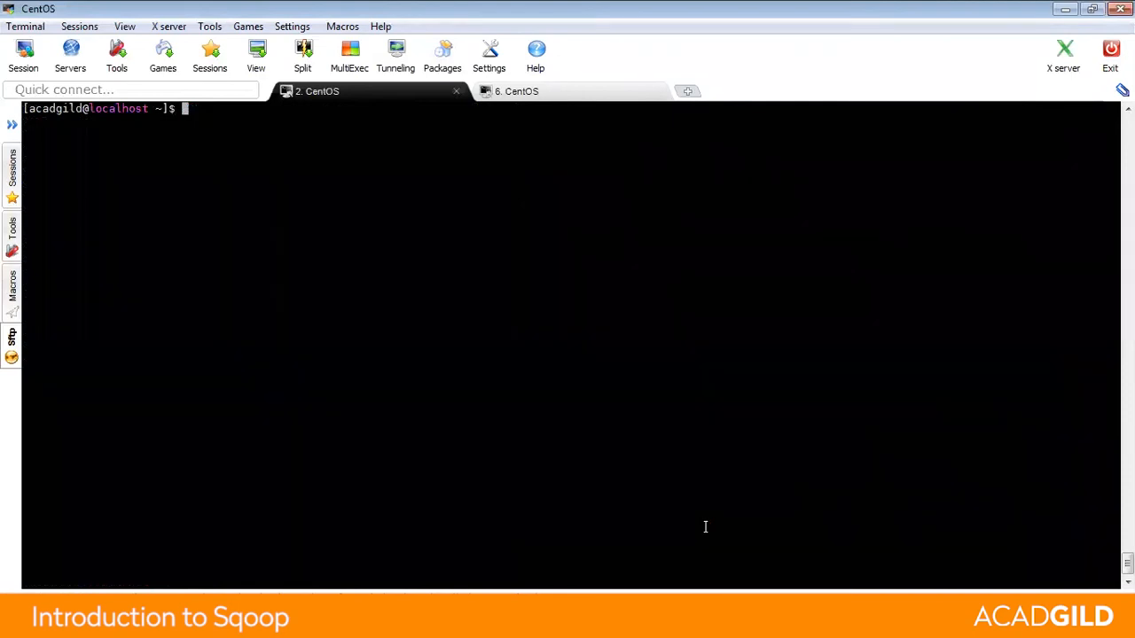
Step: List the /sqoopout directory with hadoop fs -ls
type("hadoop fs")
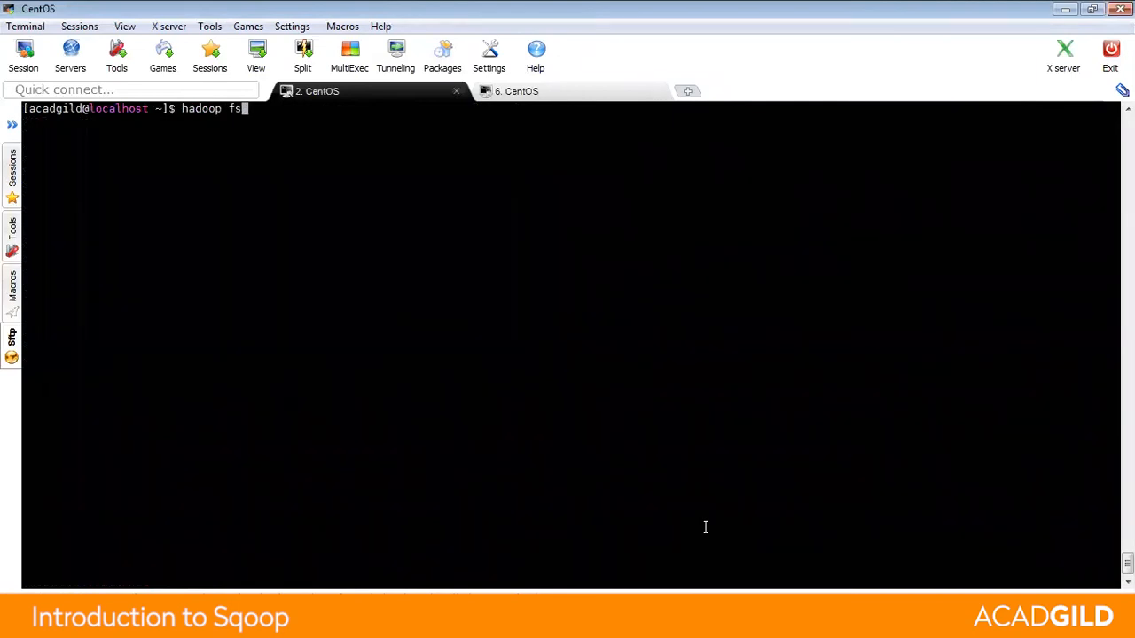
type("-ls")
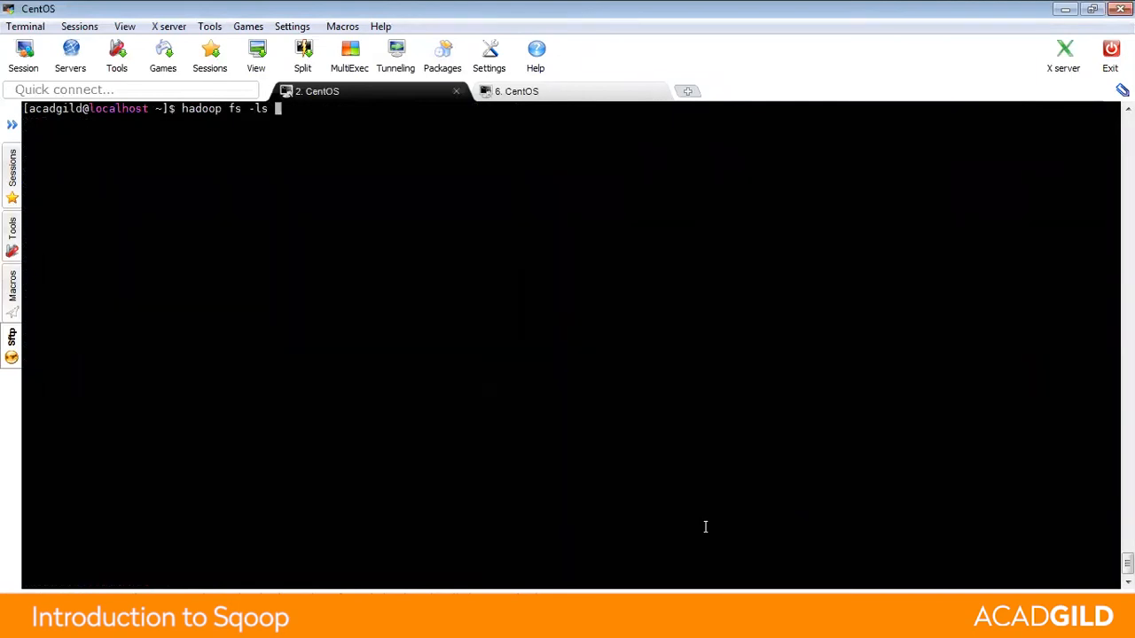
type("/sqoopout")
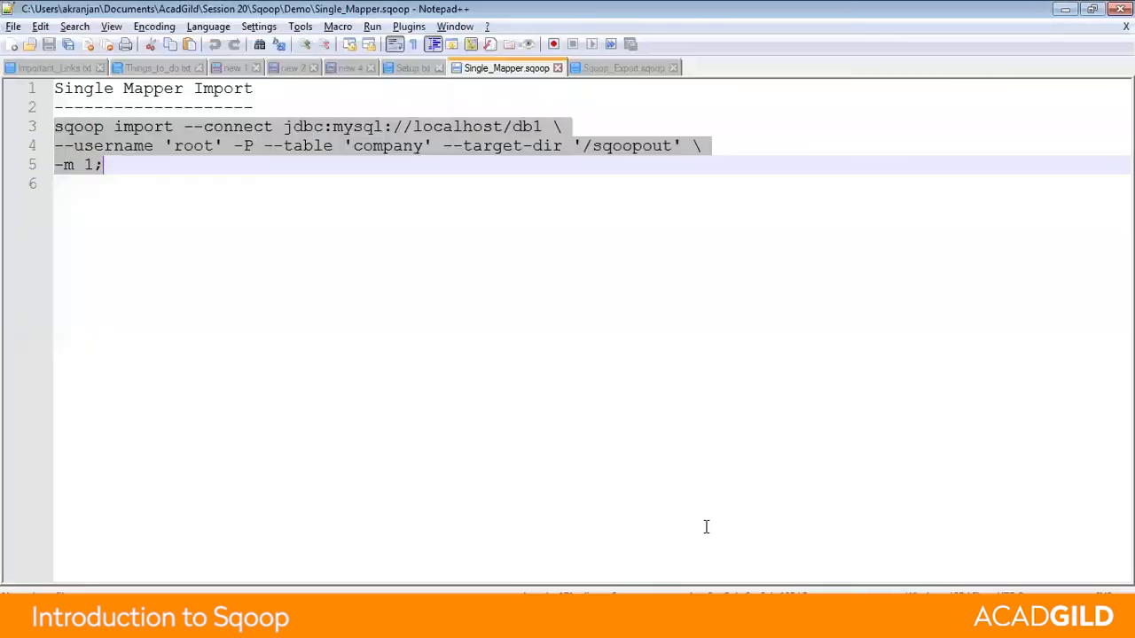
mouse_move(376, 224)
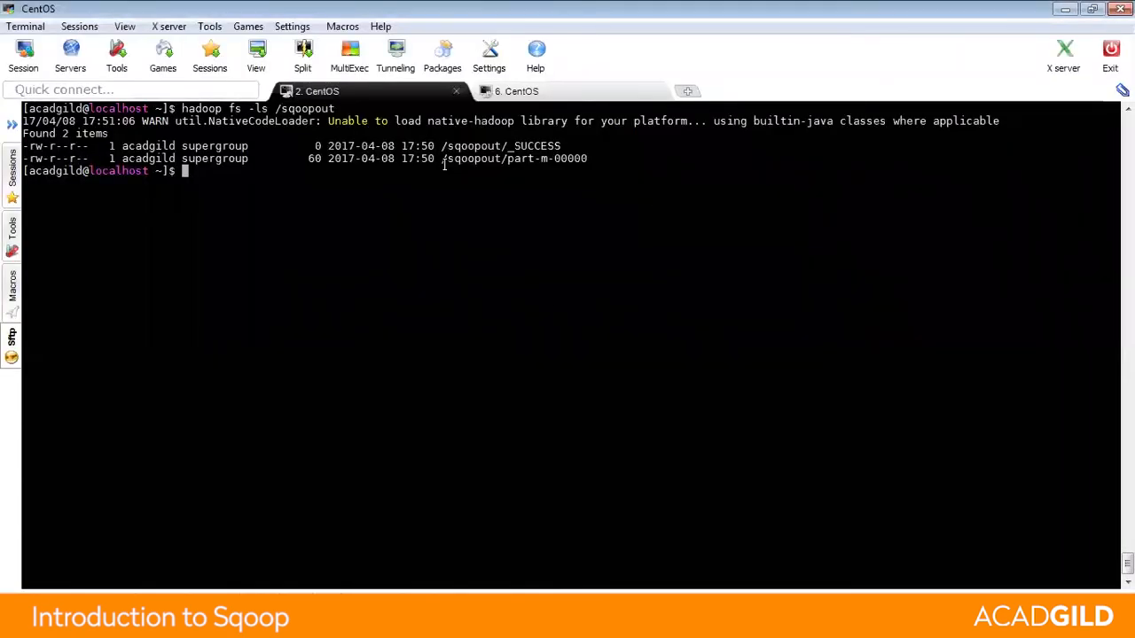
Step: Print /sqoopout/part-m-00000 with hadoop fs -cat, showing the three imported records
double_click(514, 160)
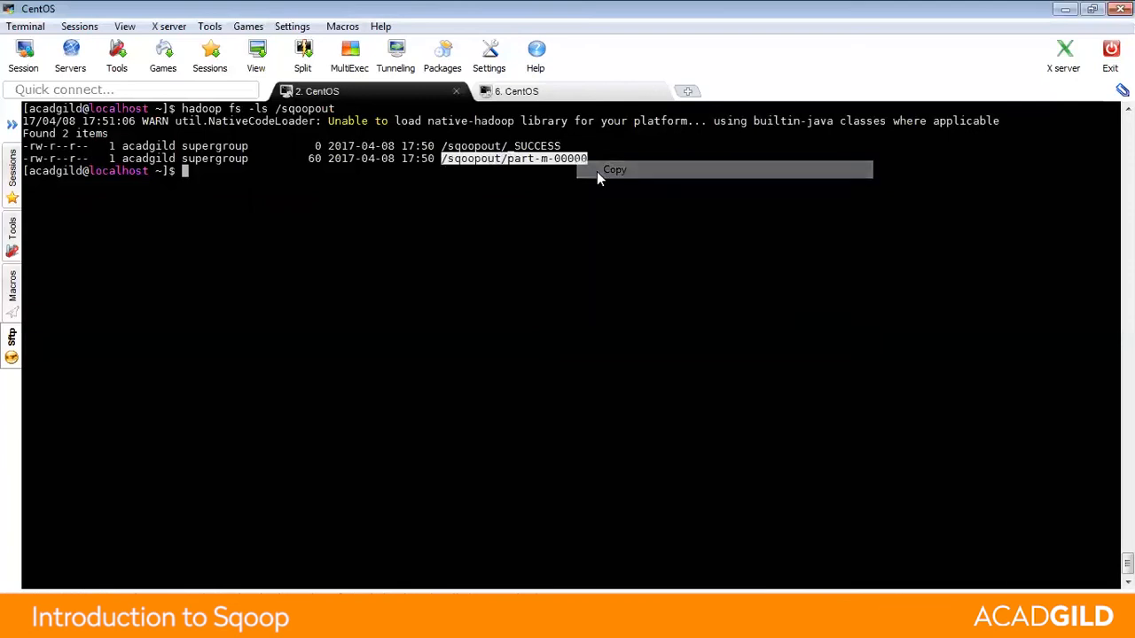
type("hadoop")
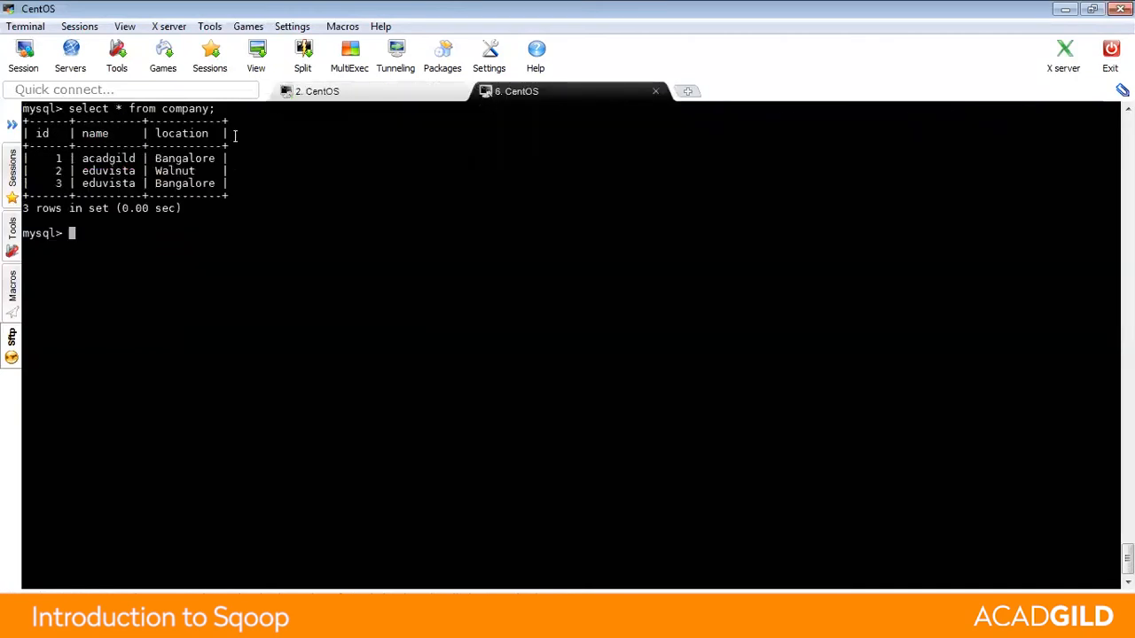
left_click(317, 90)
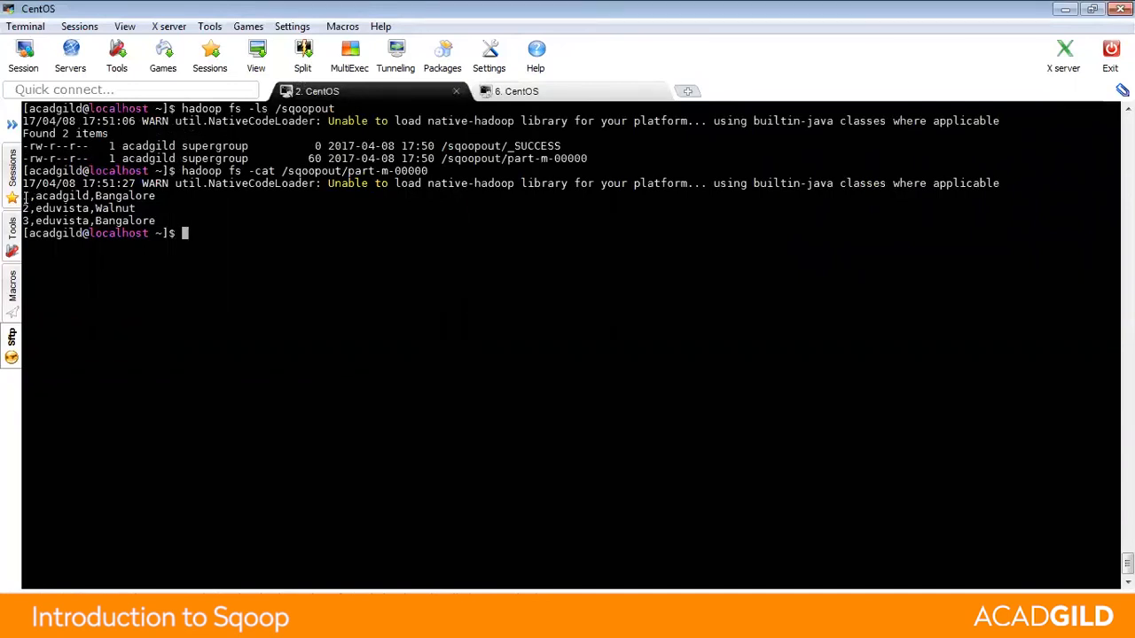
left_click_drag(26, 195, 177, 220)
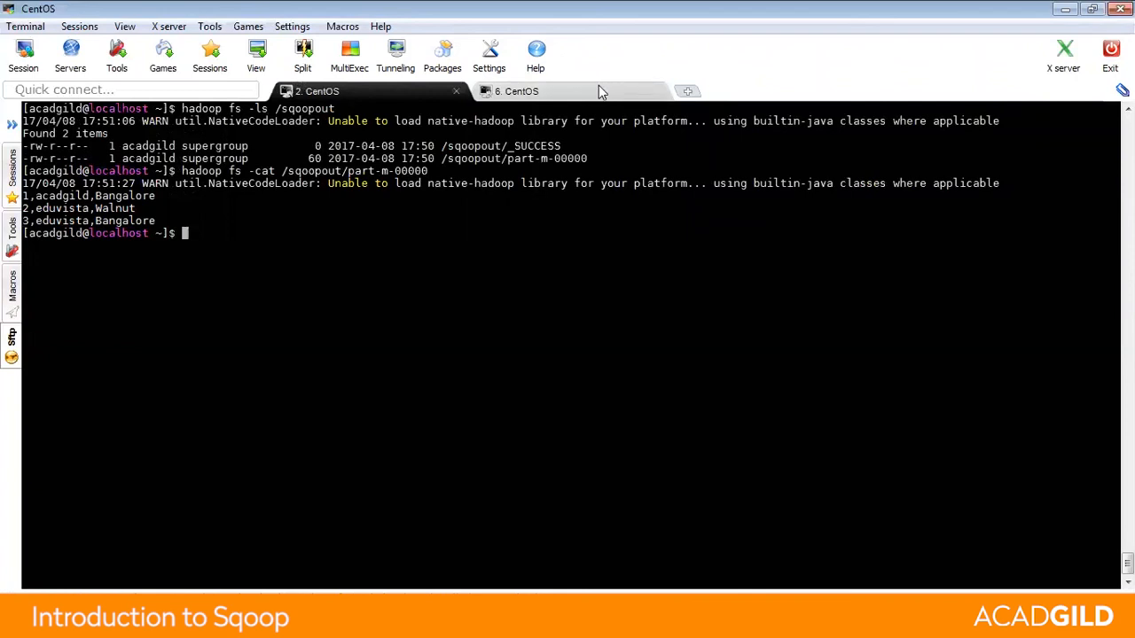
Step: In the MySQL session run delete from compay;, which fails on the misspelled table name
left_click(517, 90)
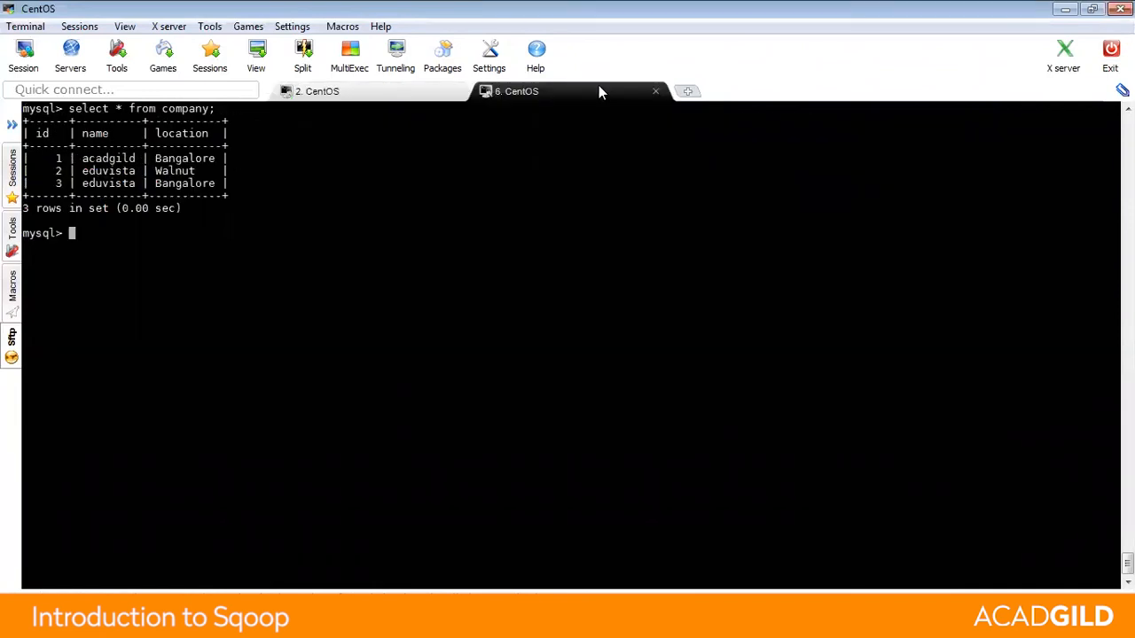
type("delete from compay;")
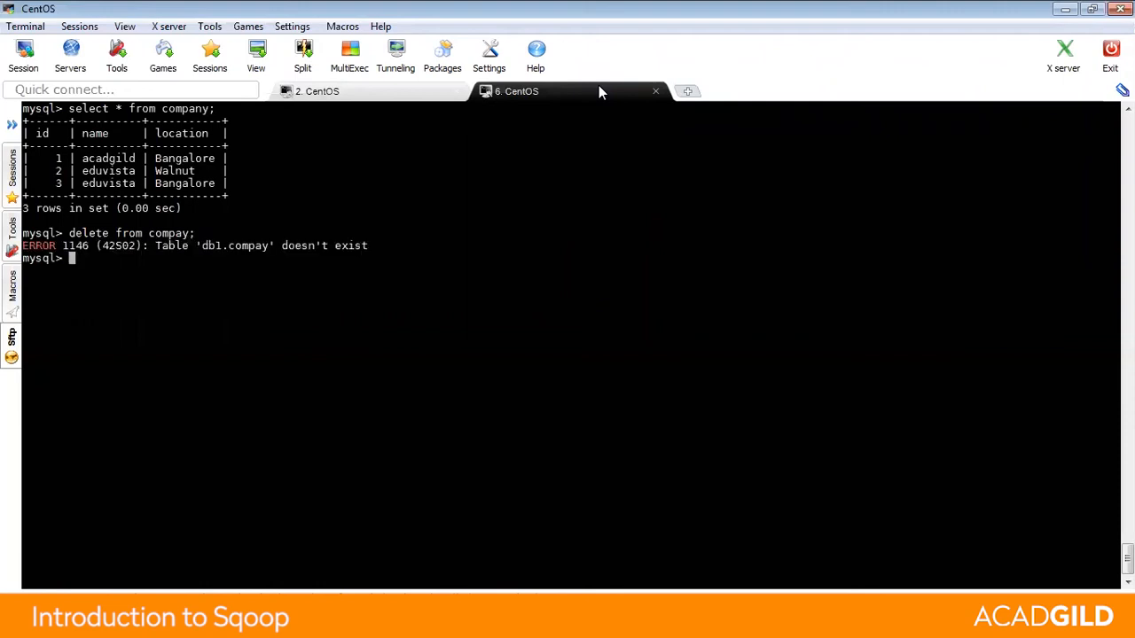
type("delete from compay;")
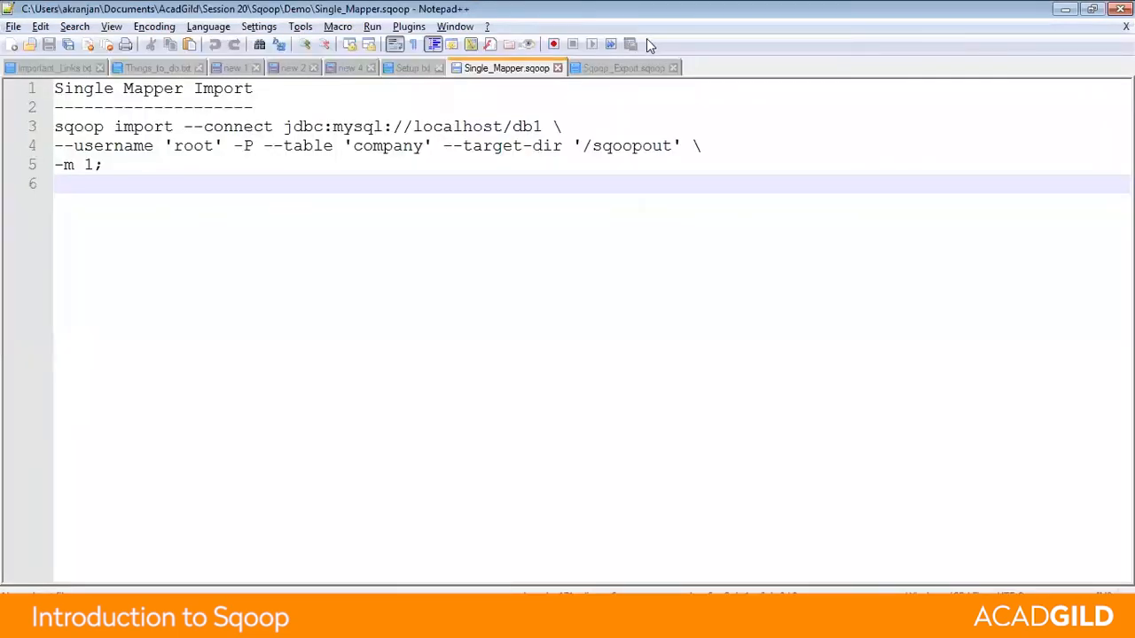
Step: Review the export command's username and --export-dir /sqoopout options, then select the whole command
left_click(625, 68)
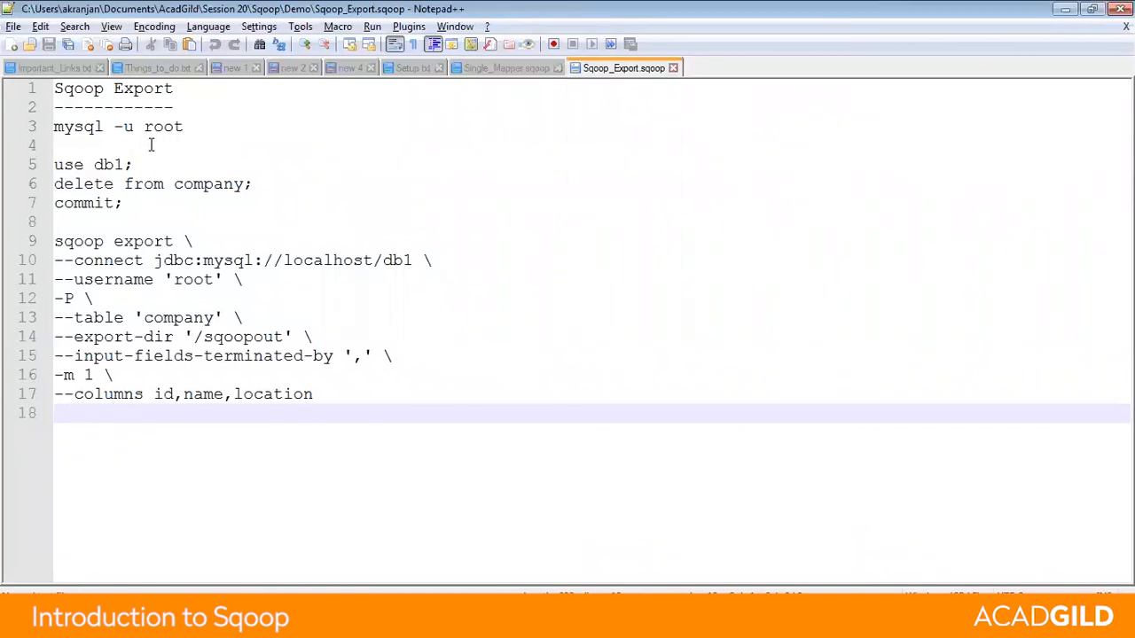
double_click(142, 241)
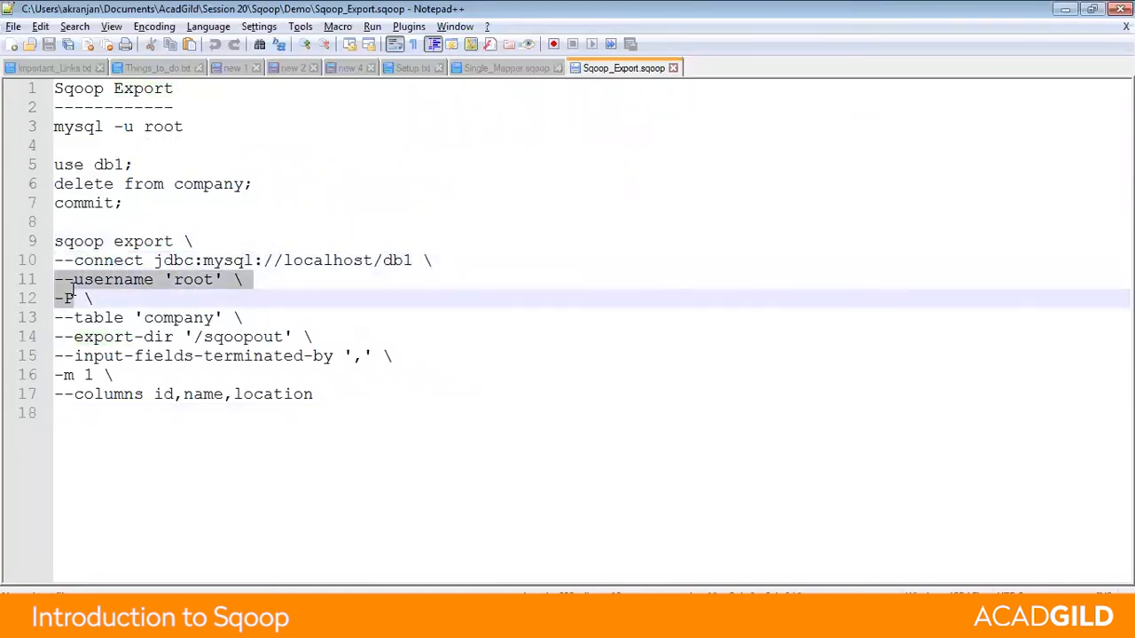
double_click(177, 317)
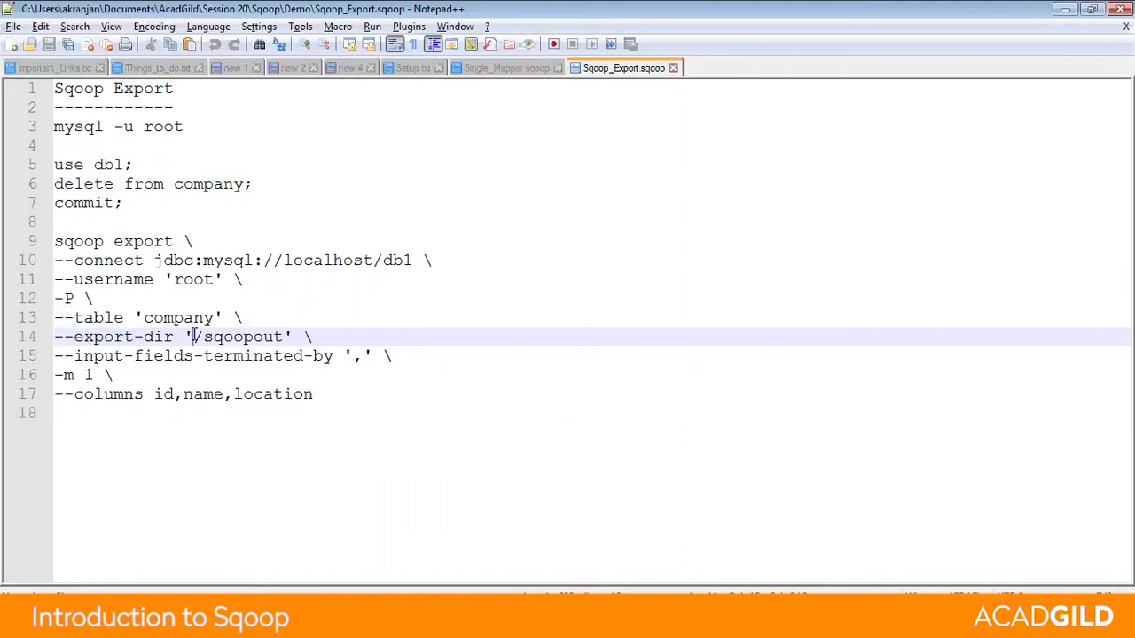
double_click(238, 337)
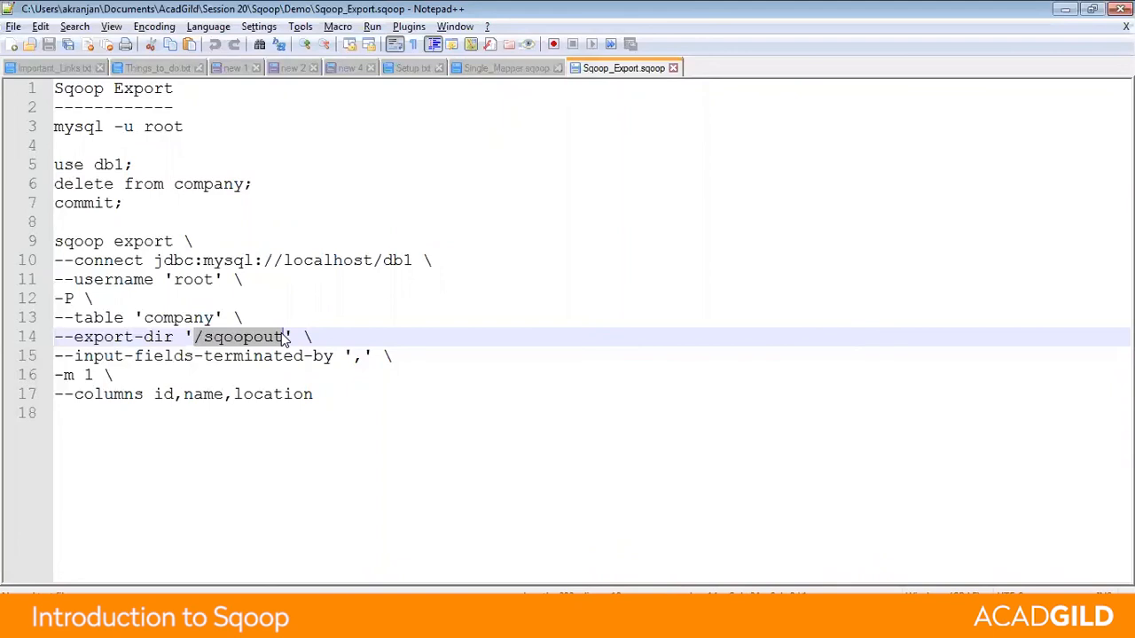
double_click(252, 355)
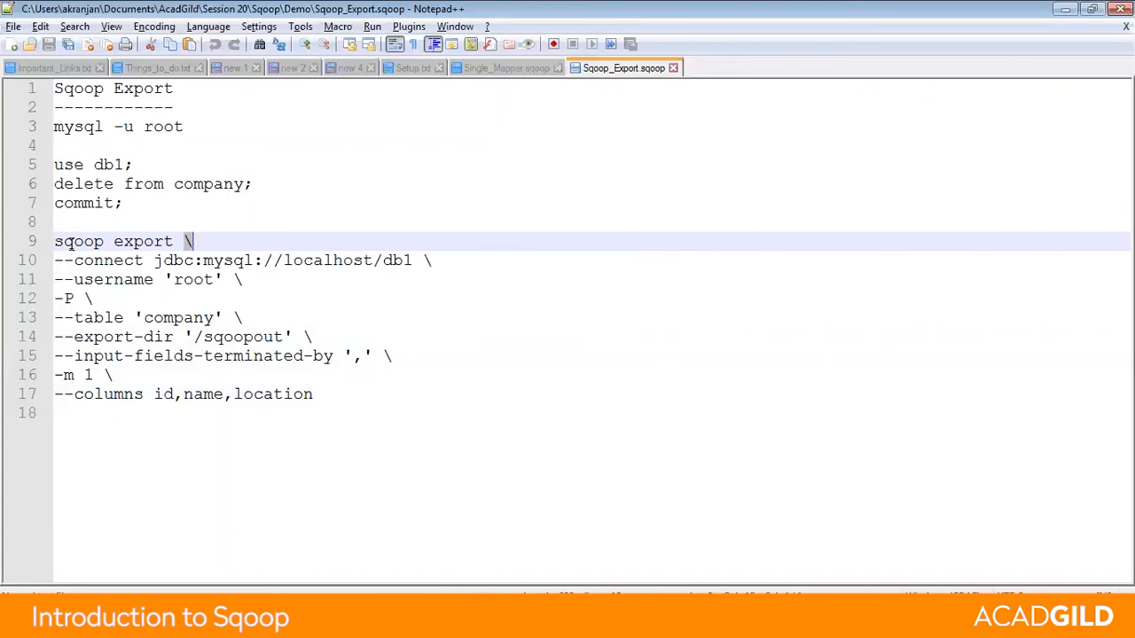
left_click_drag(53, 242, 210, 259)
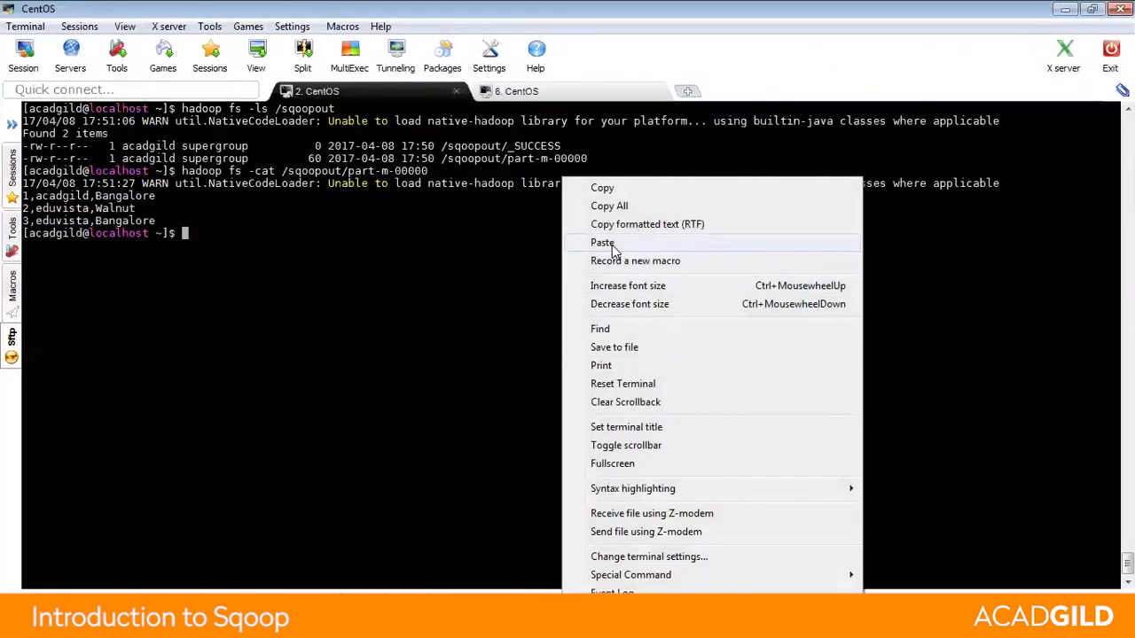
Step: Paste and run the sqoop export in the CentOS shell, then return to the MySQL session
left_click(603, 242)
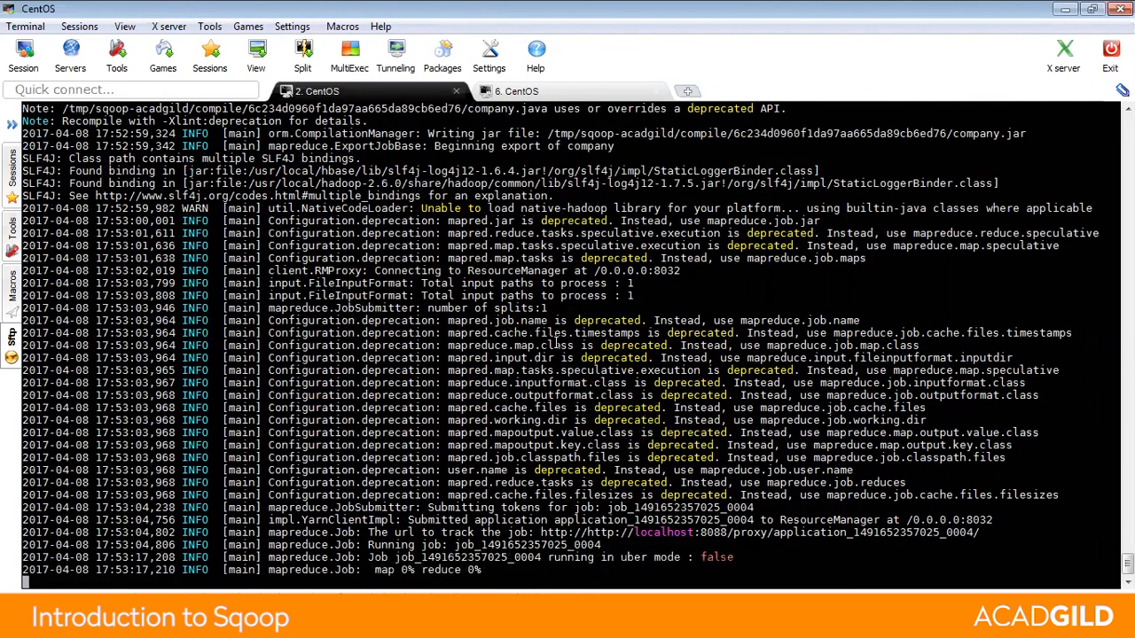
scroll("down", 3)
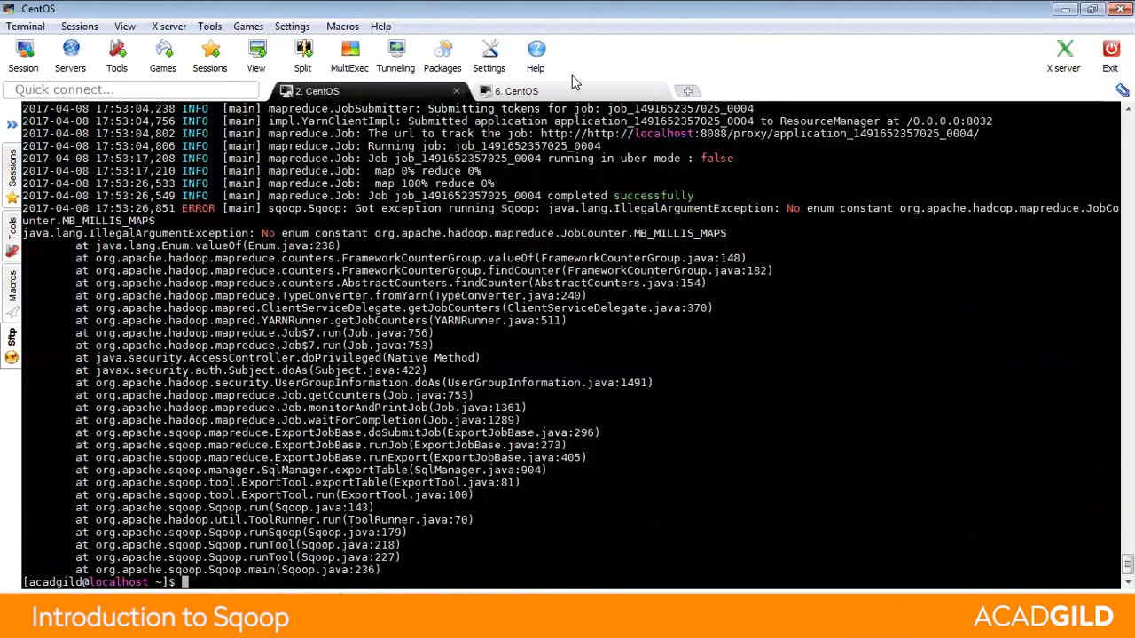
left_click(518, 90)
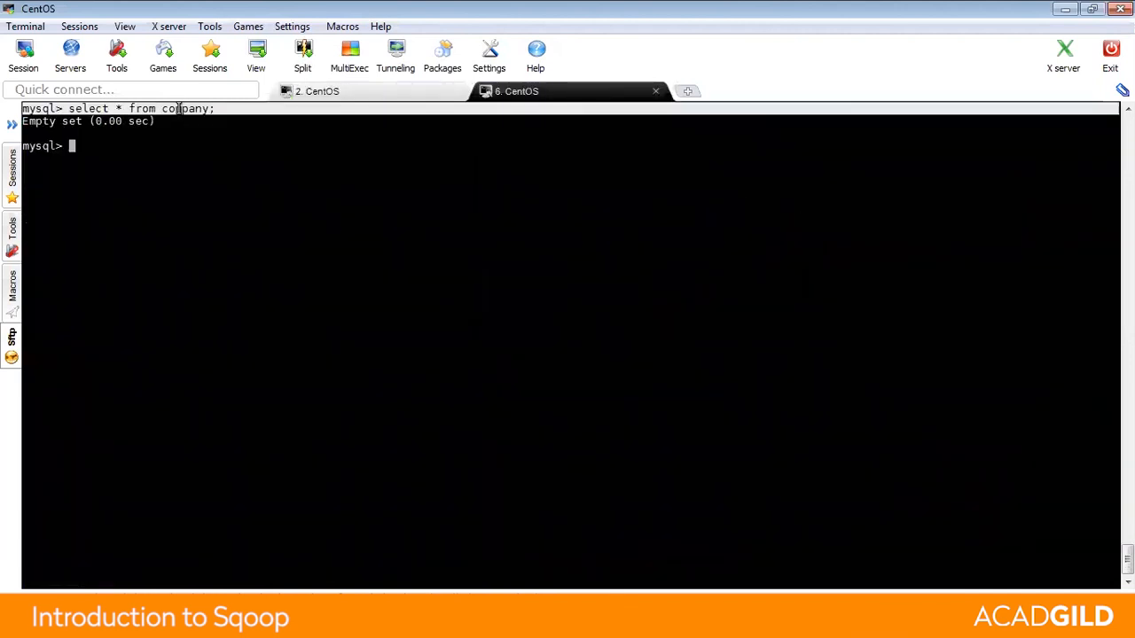